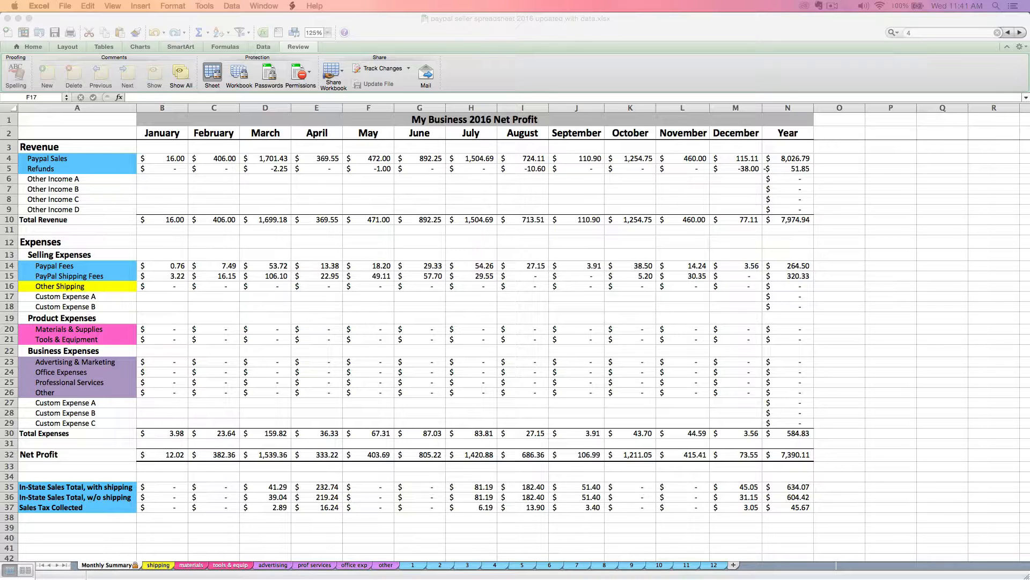
pyautogui.moveTo(558, 346)
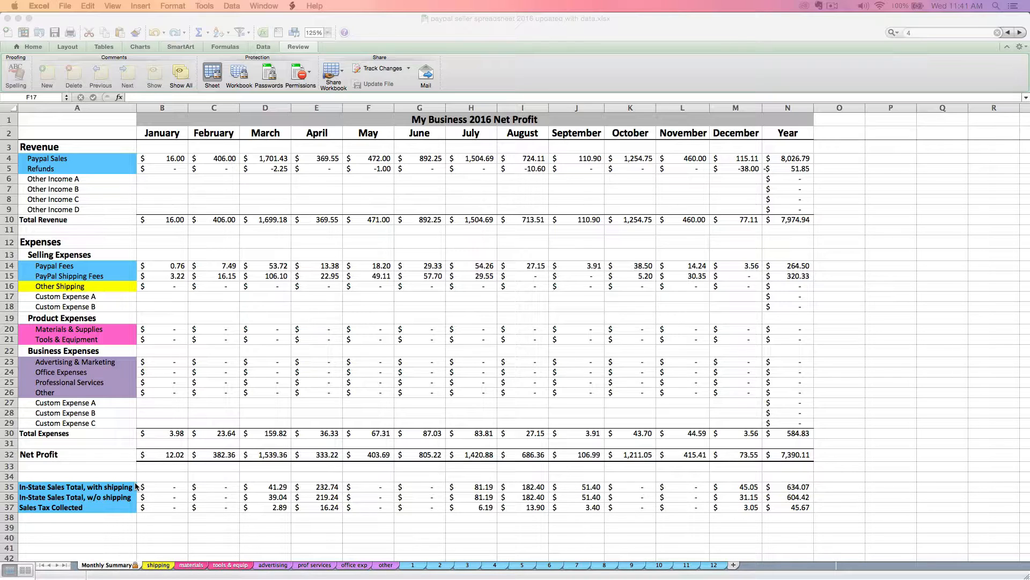
pyautogui.moveTo(143, 453)
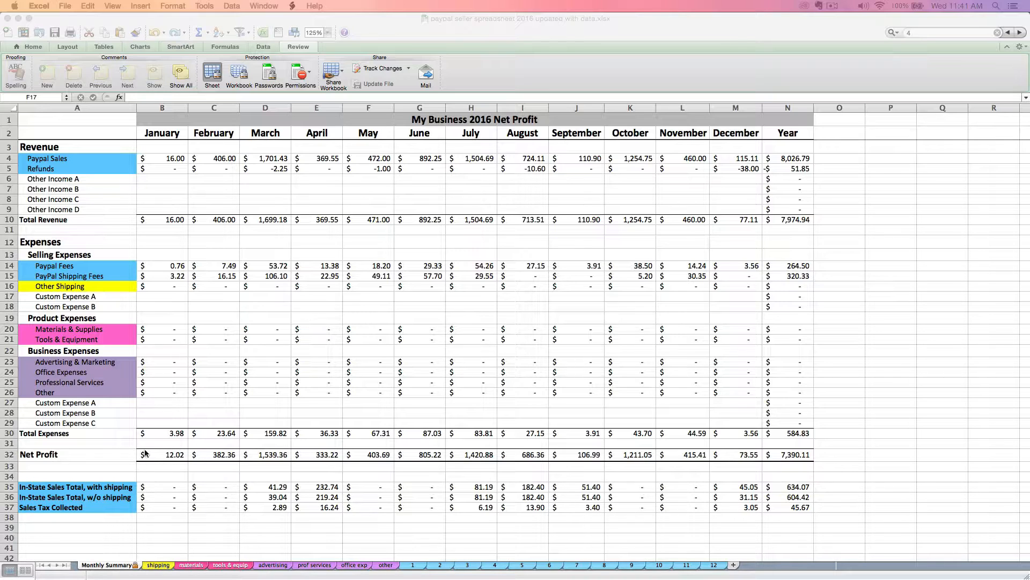
pyautogui.moveTo(183, 443)
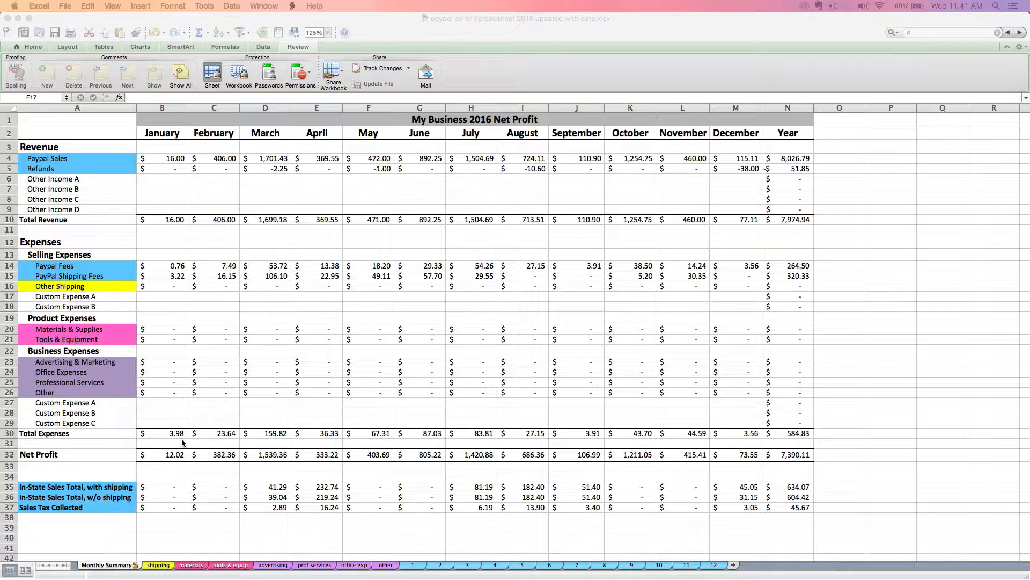
pyautogui.moveTo(359, 359)
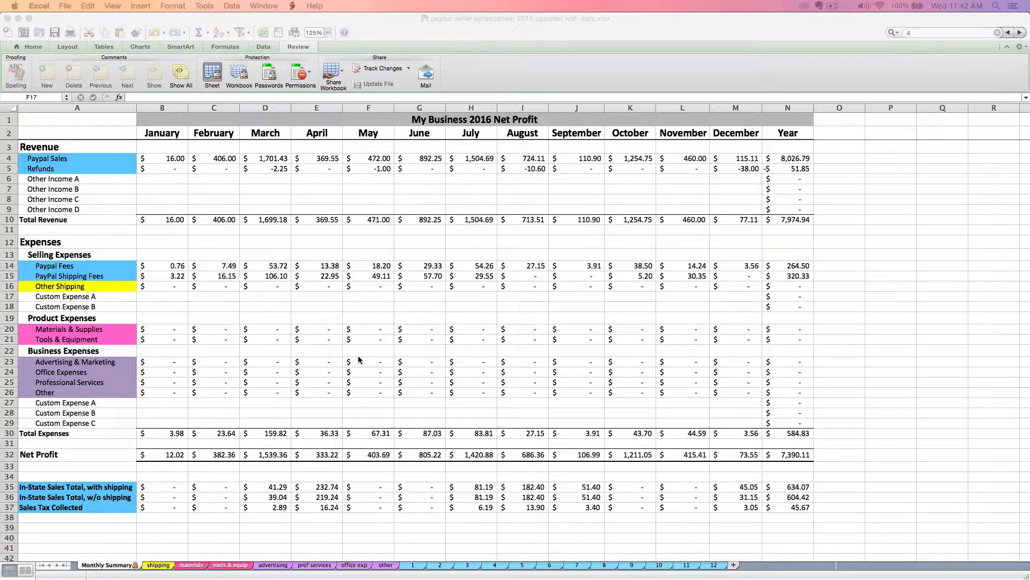
pyautogui.moveTo(305, 327)
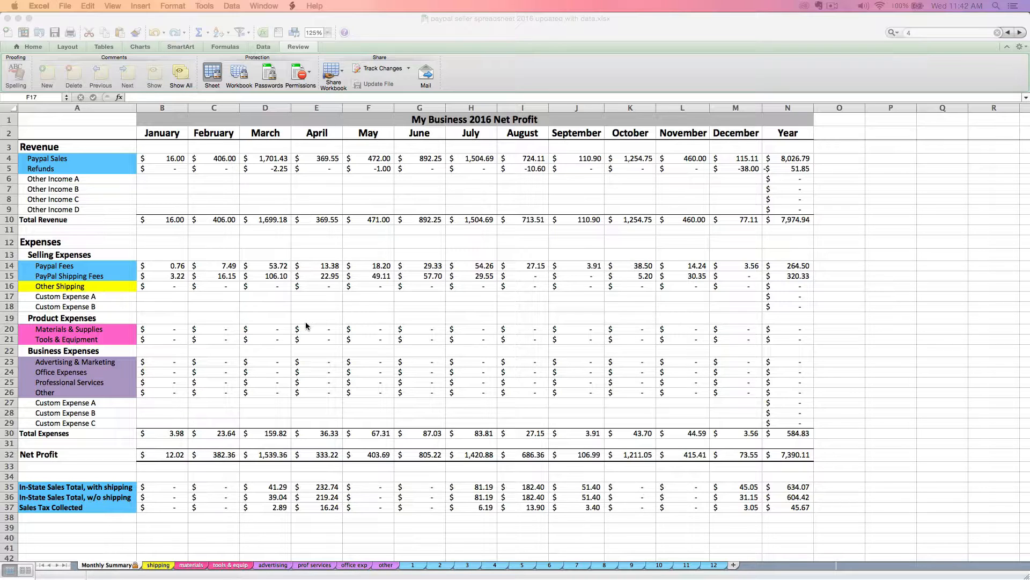
pyautogui.moveTo(211, 307)
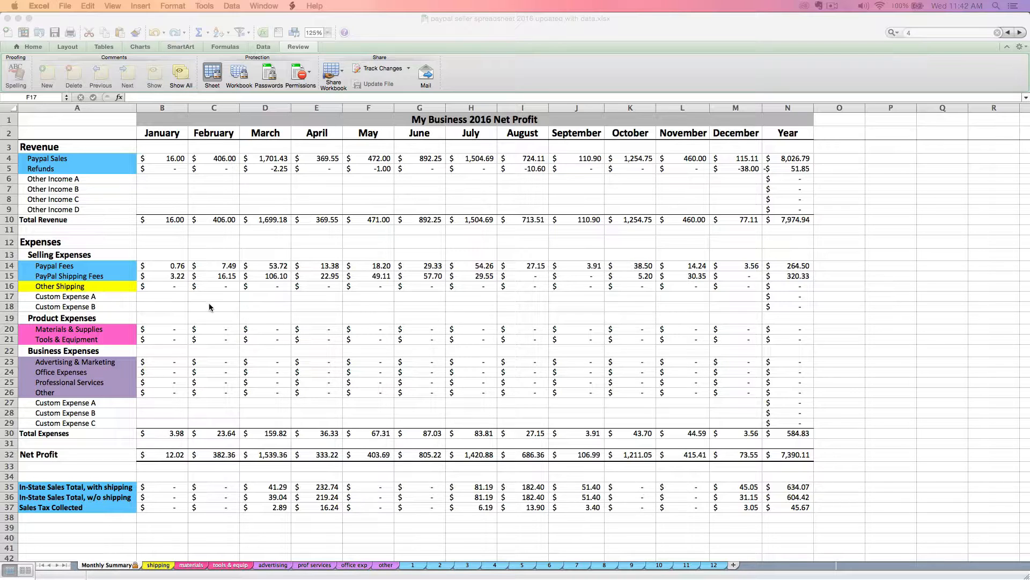
pyautogui.moveTo(160, 483)
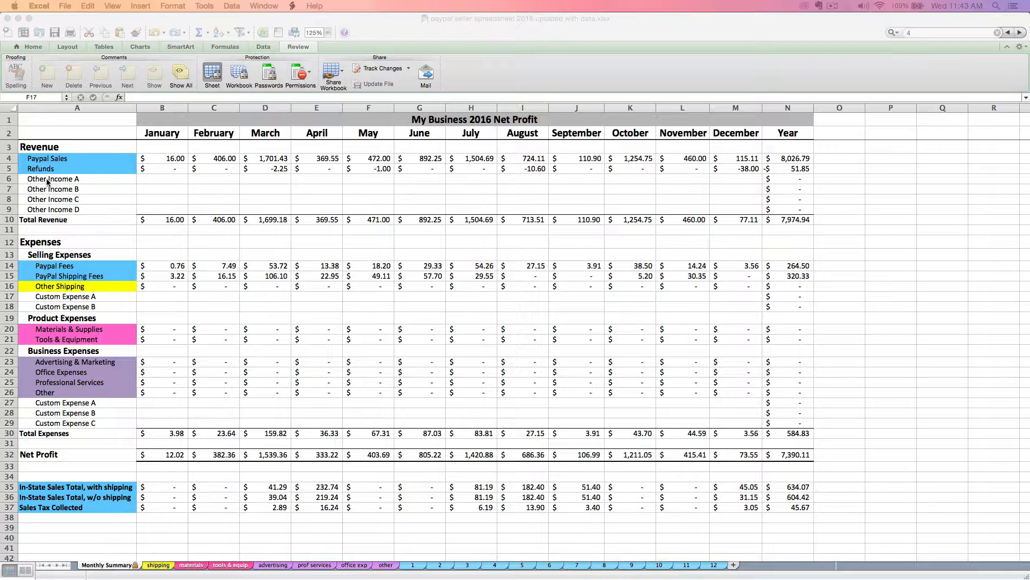
pyautogui.moveTo(76, 195)
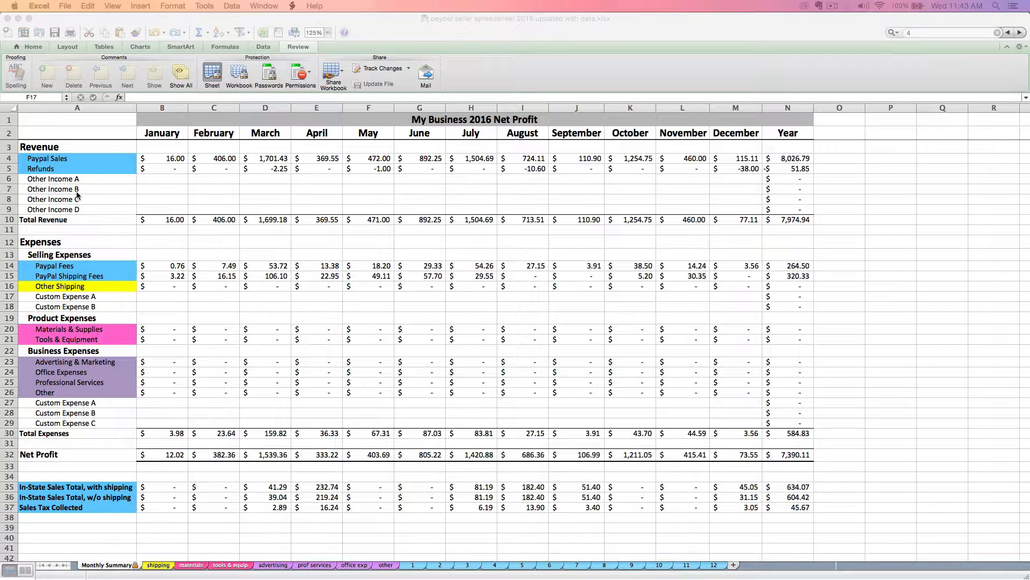
pyautogui.moveTo(77, 193)
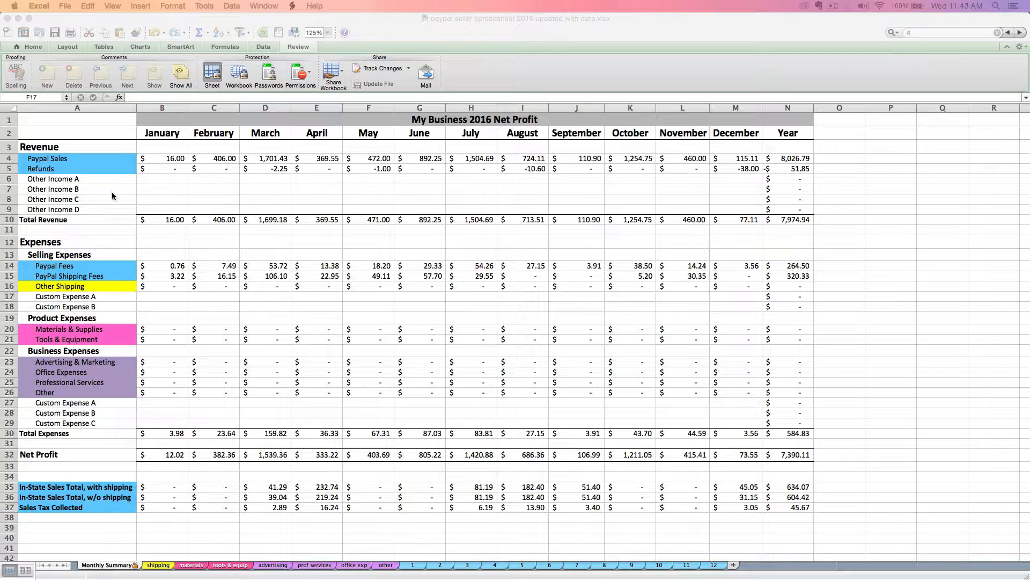
pyautogui.moveTo(84, 209)
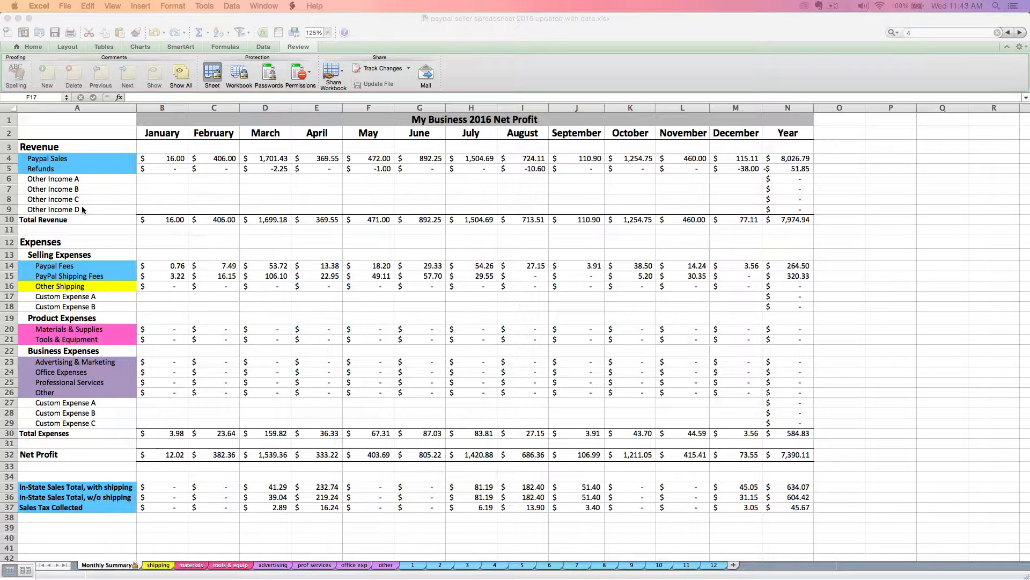
# In the spreadsheet, select the Refunds, Selling Expenses and Net Profit row labels
pyautogui.click(368, 296)
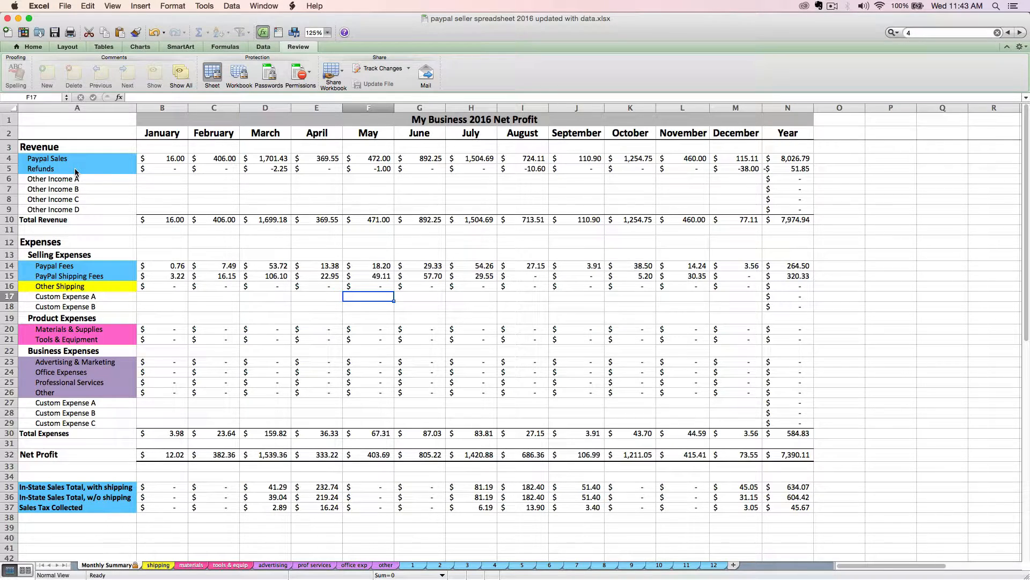
pyautogui.click(77, 168)
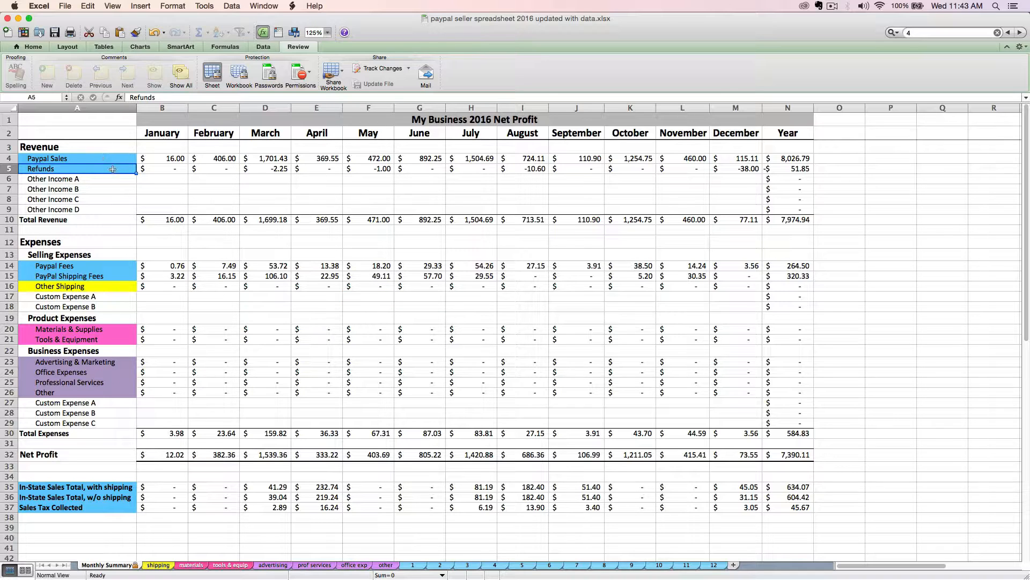
pyautogui.moveTo(122, 199)
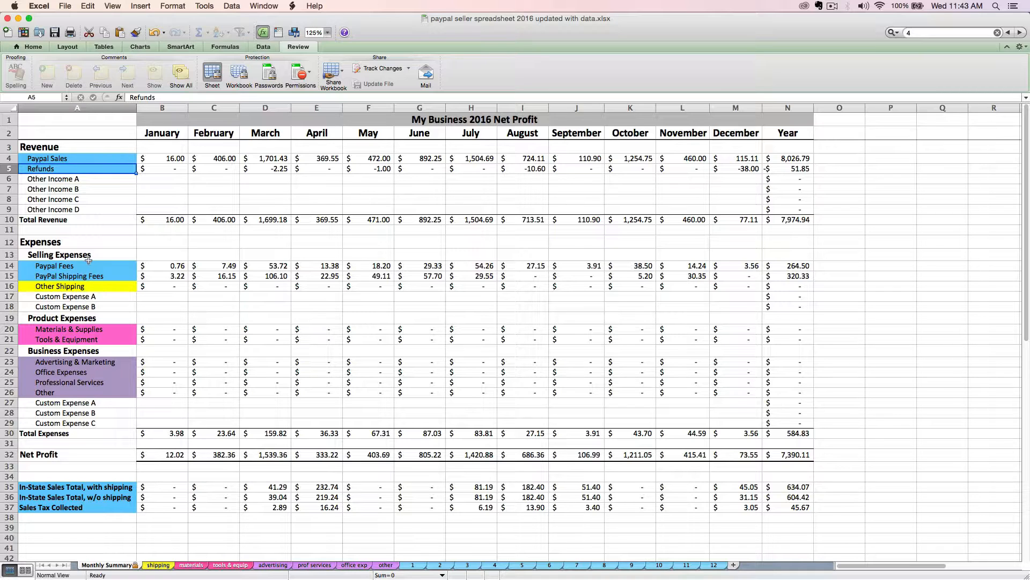
pyautogui.click(59, 255)
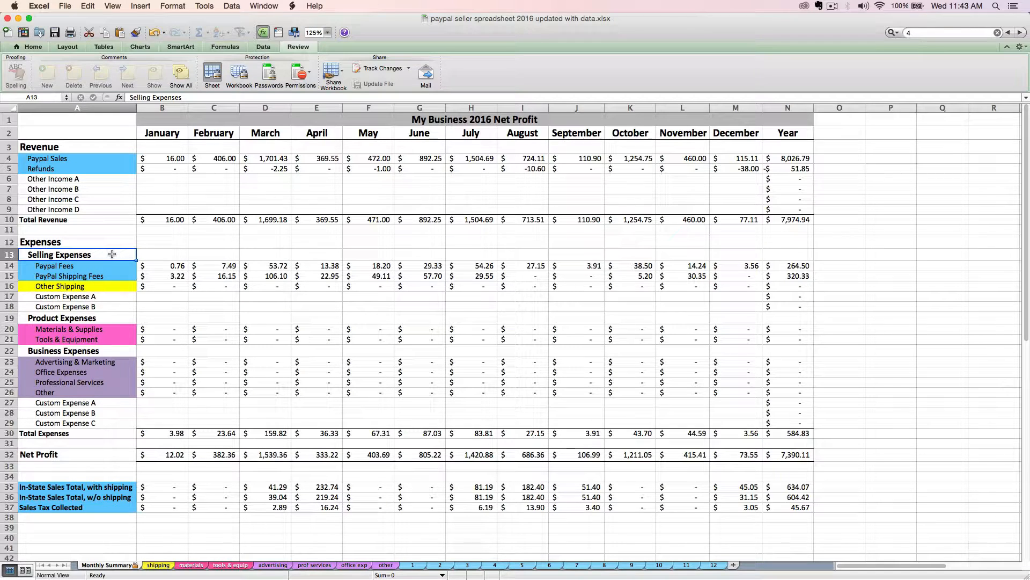
pyautogui.moveTo(107, 316)
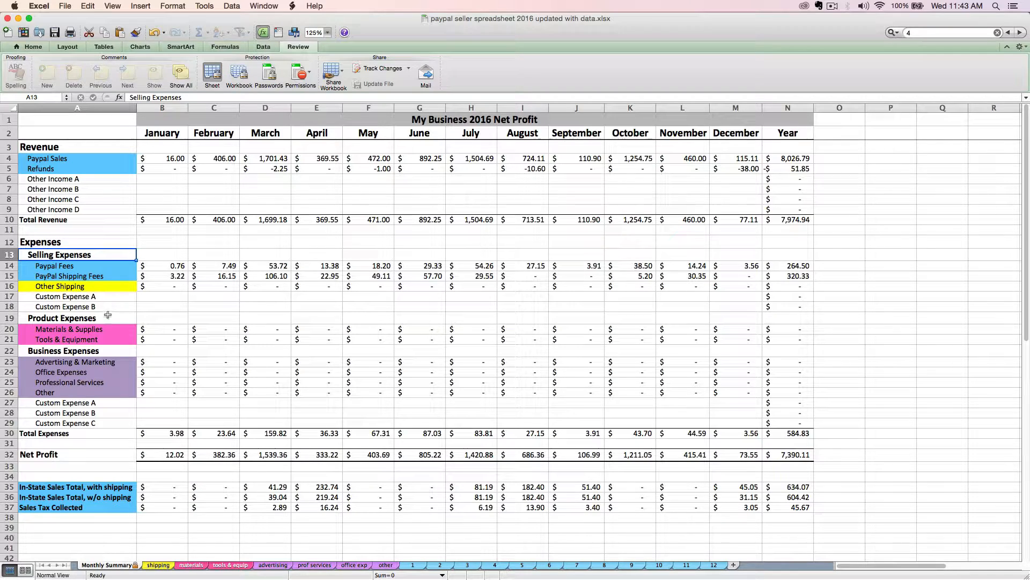
pyautogui.moveTo(92, 351)
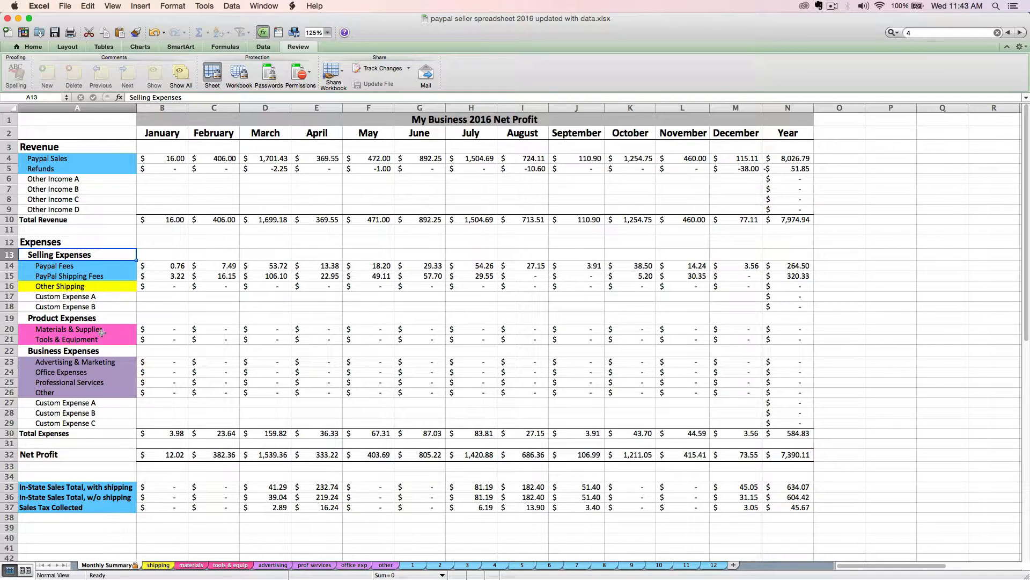
pyautogui.moveTo(178, 298)
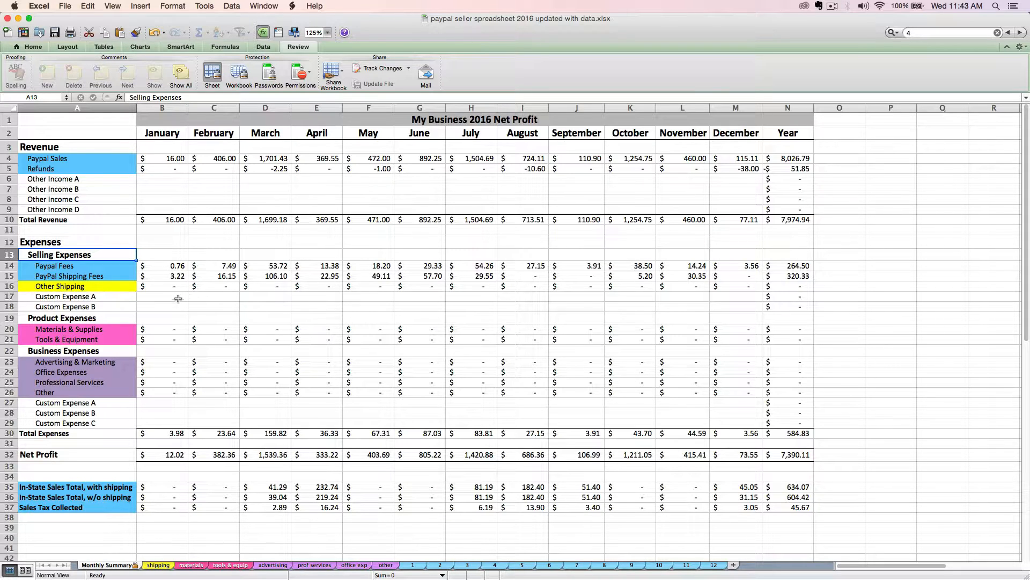
pyautogui.moveTo(152, 304)
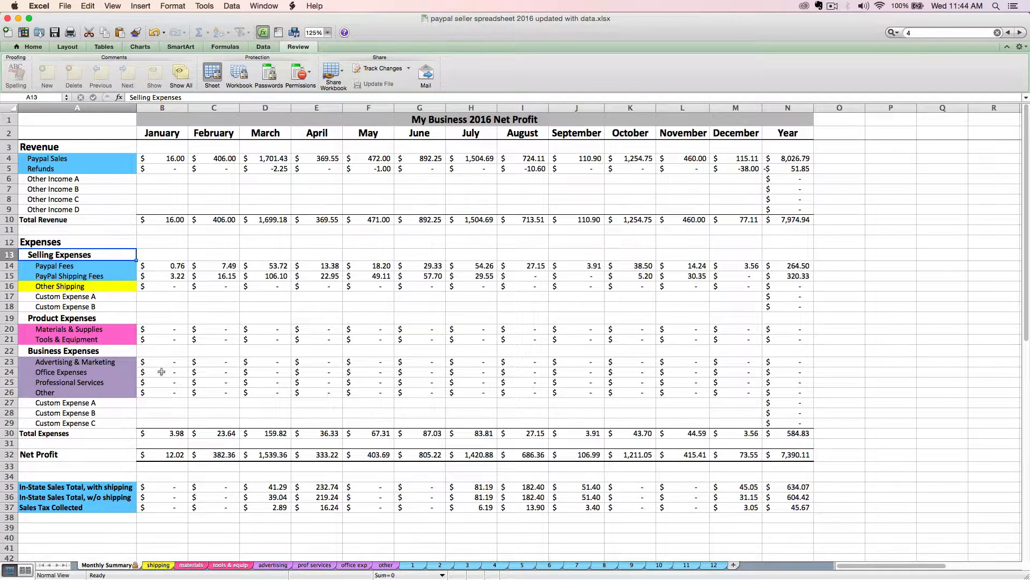
pyautogui.moveTo(154, 366)
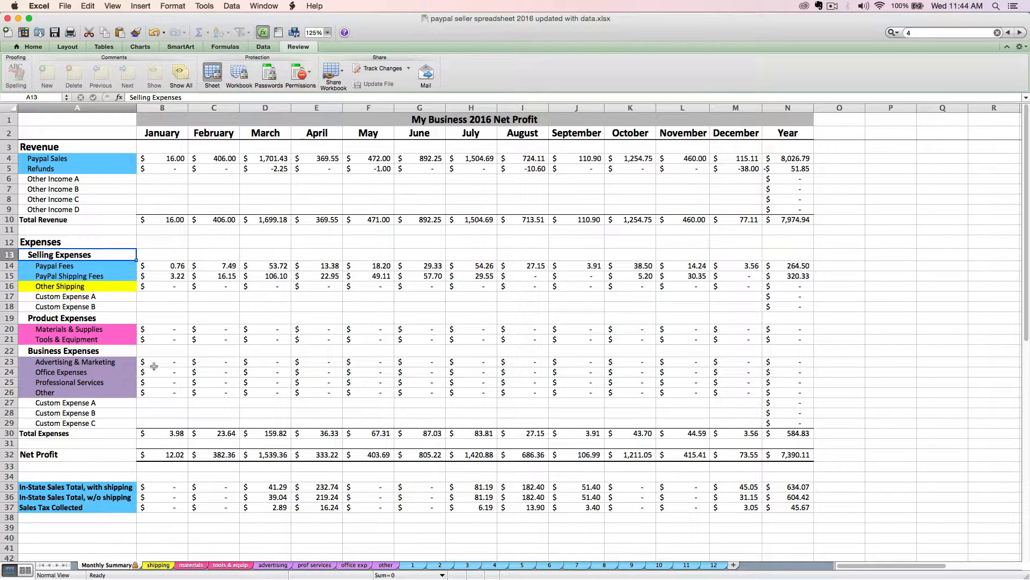
pyautogui.moveTo(336, 550)
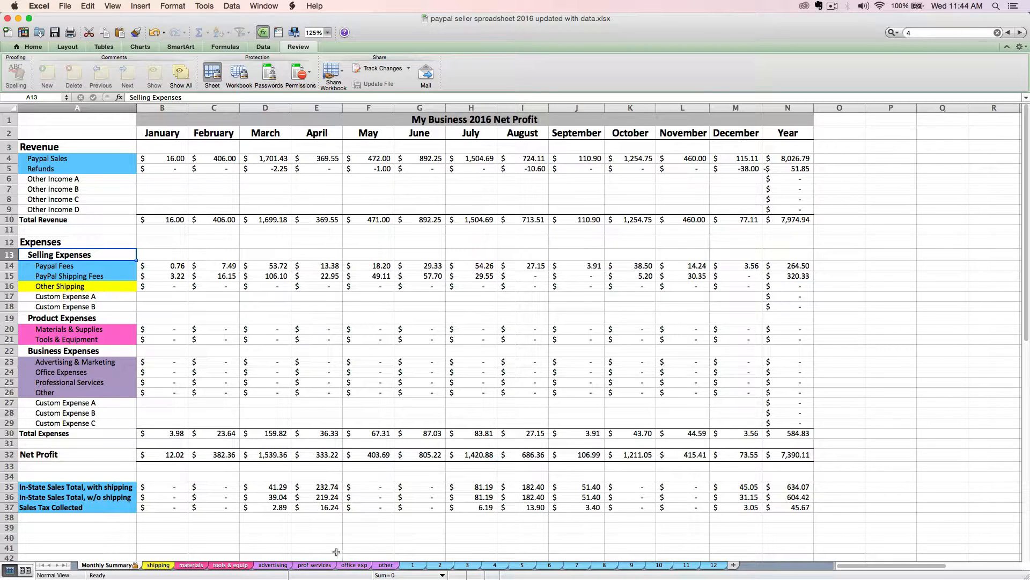
pyautogui.moveTo(300, 498)
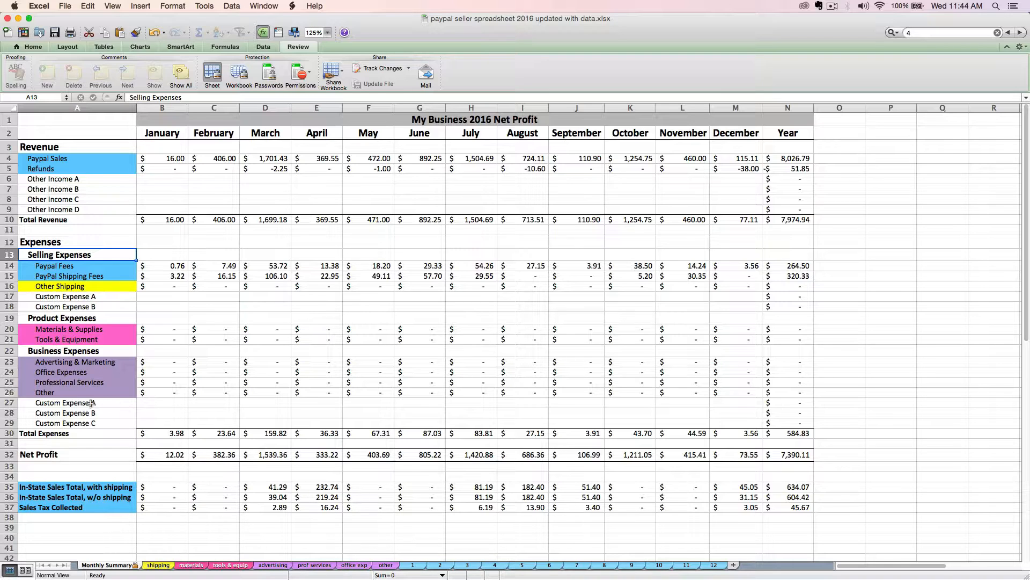
pyautogui.moveTo(138, 413)
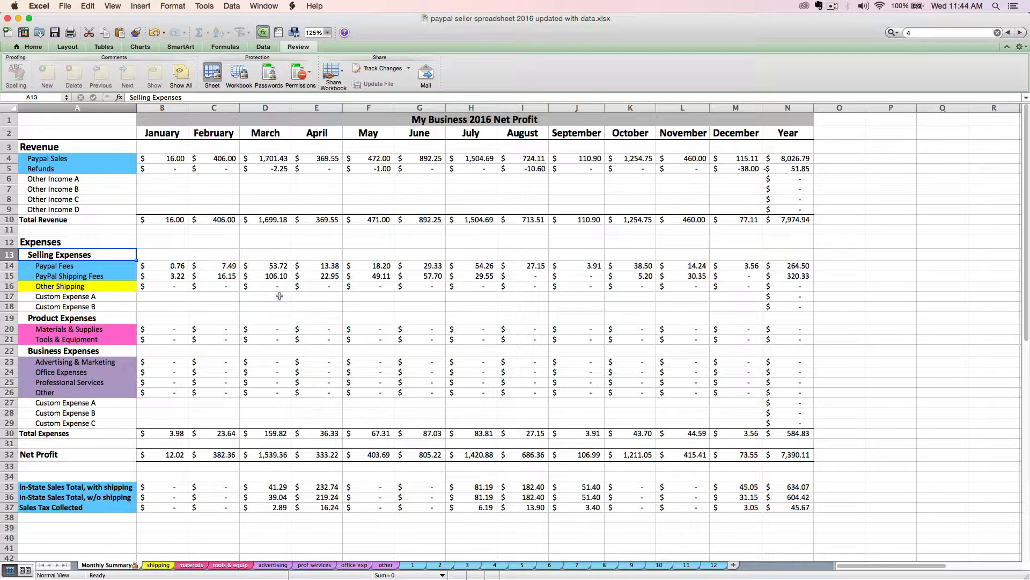
pyautogui.moveTo(103, 285)
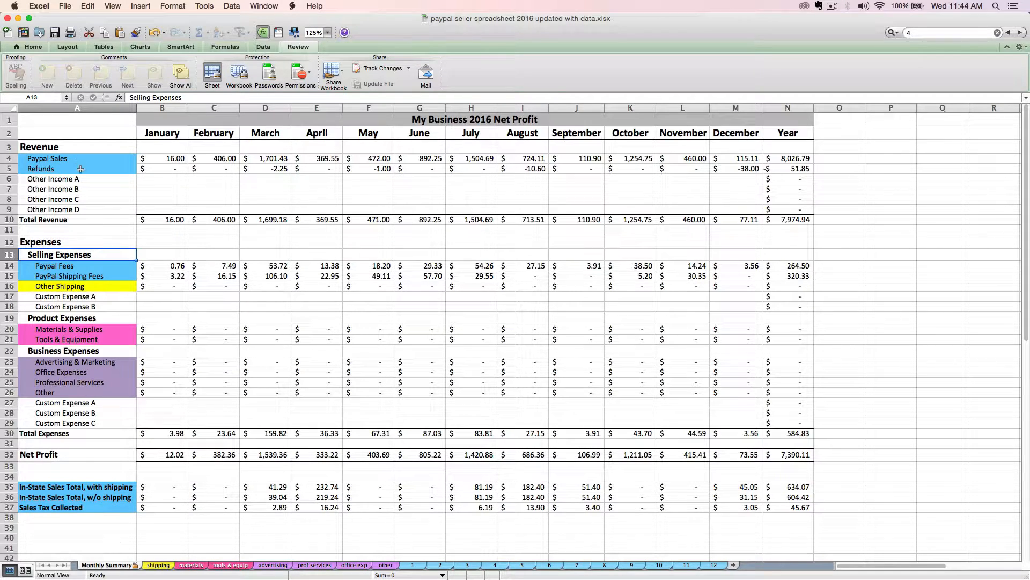
pyautogui.moveTo(120, 455)
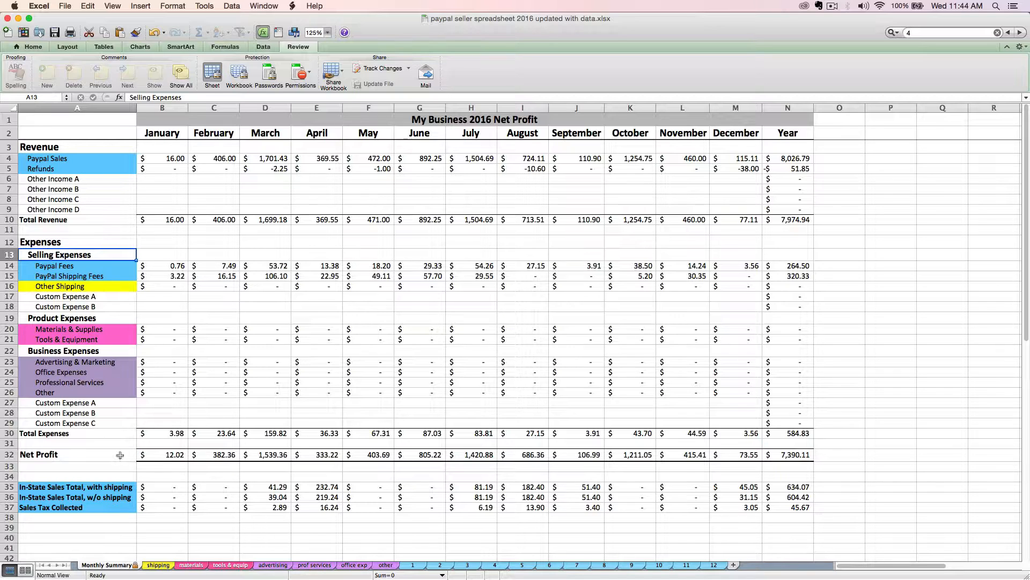
pyautogui.click(38, 454)
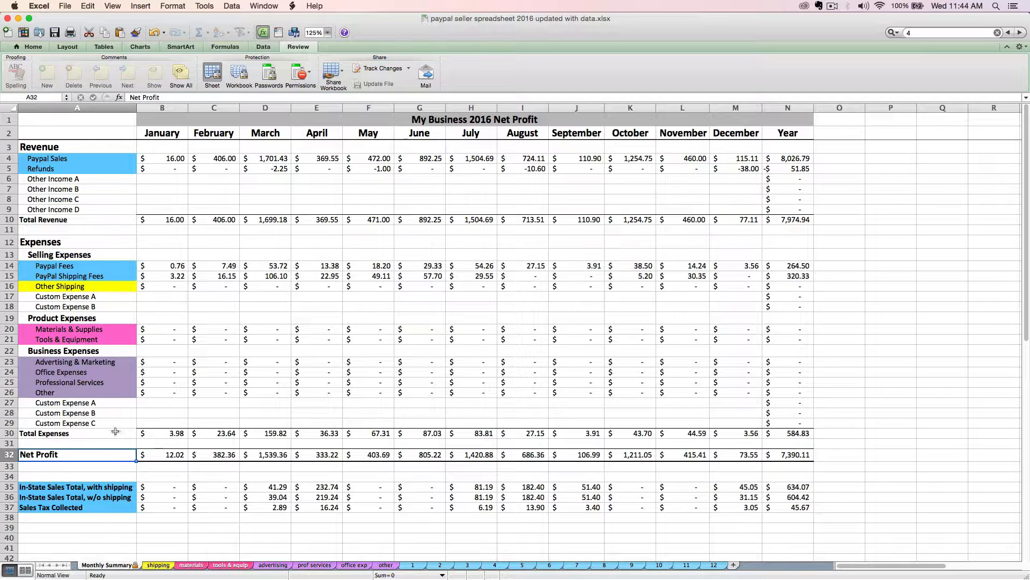
pyautogui.moveTo(164, 220)
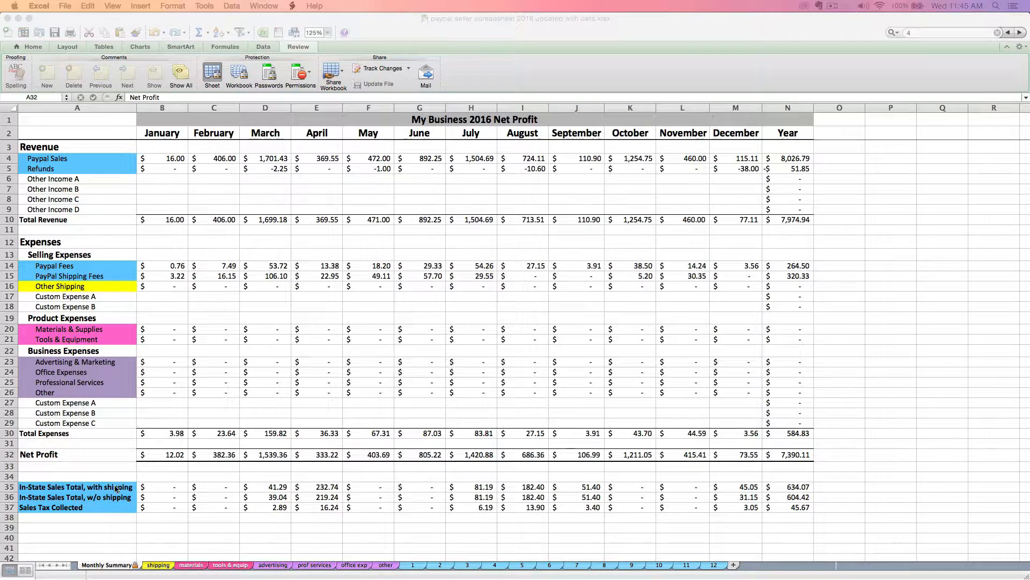
pyautogui.moveTo(109, 475)
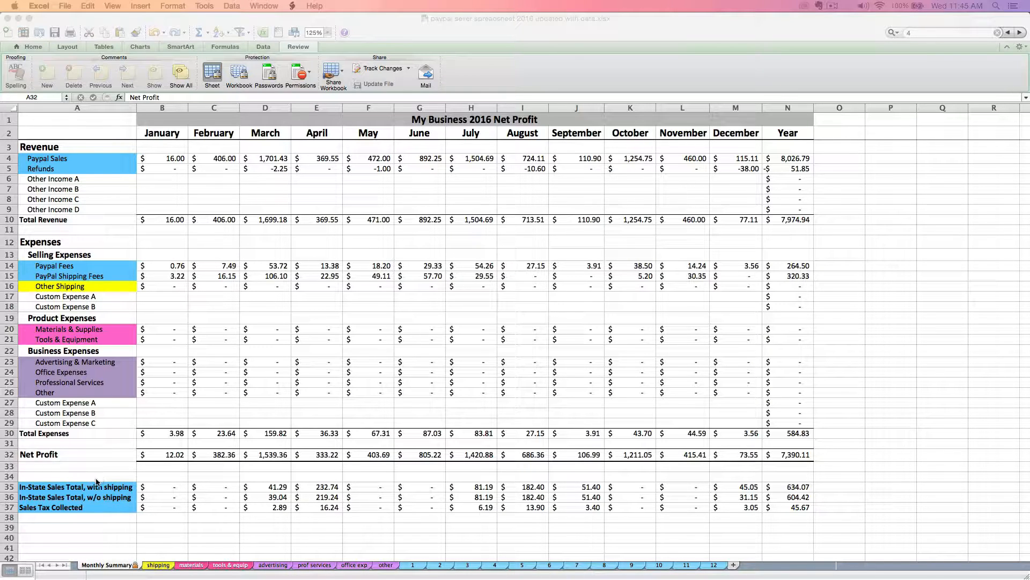
pyautogui.moveTo(217, 513)
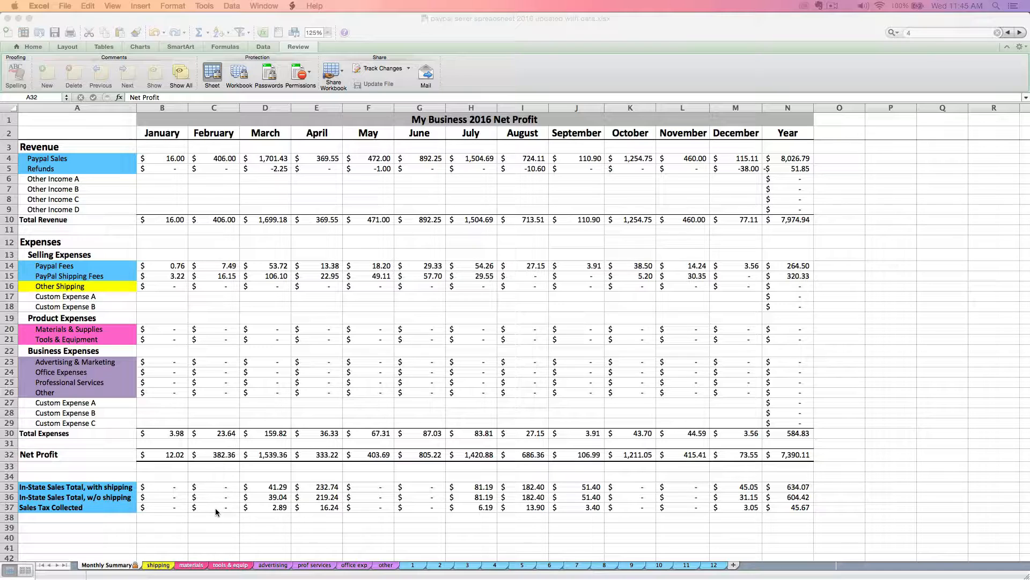
pyautogui.moveTo(277, 508)
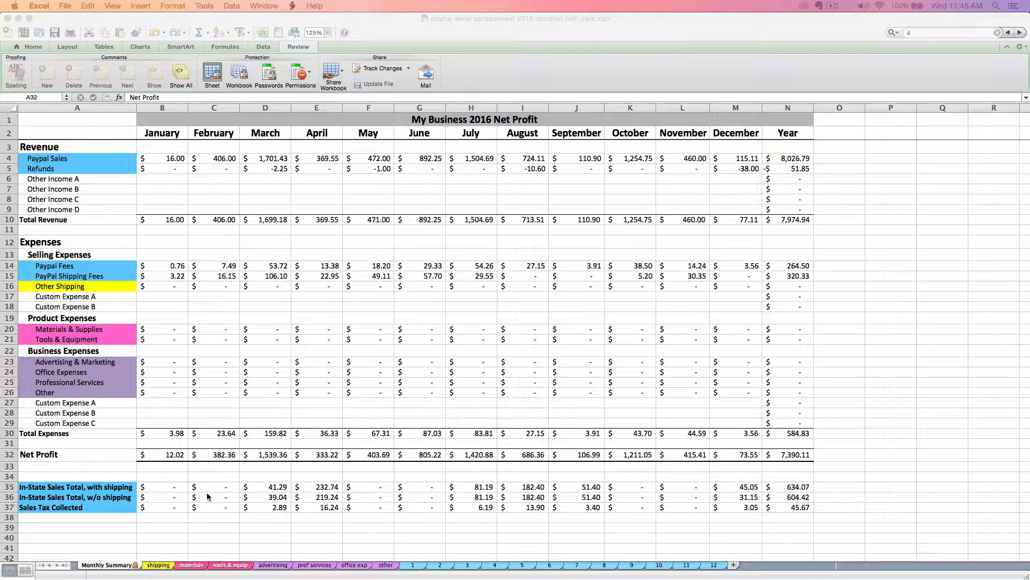
pyautogui.moveTo(127, 507)
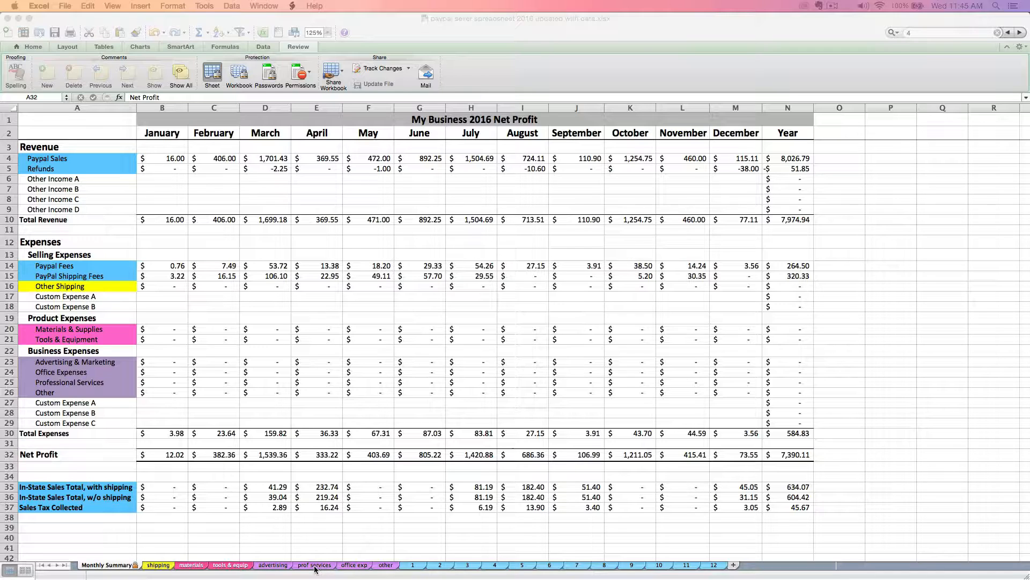
pyautogui.moveTo(265, 571)
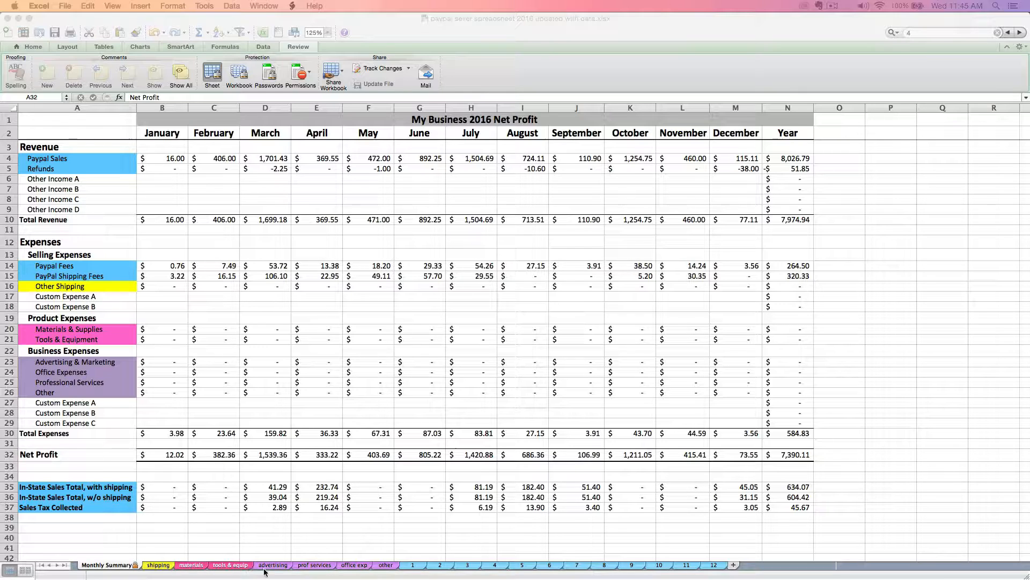
pyautogui.moveTo(295, 563)
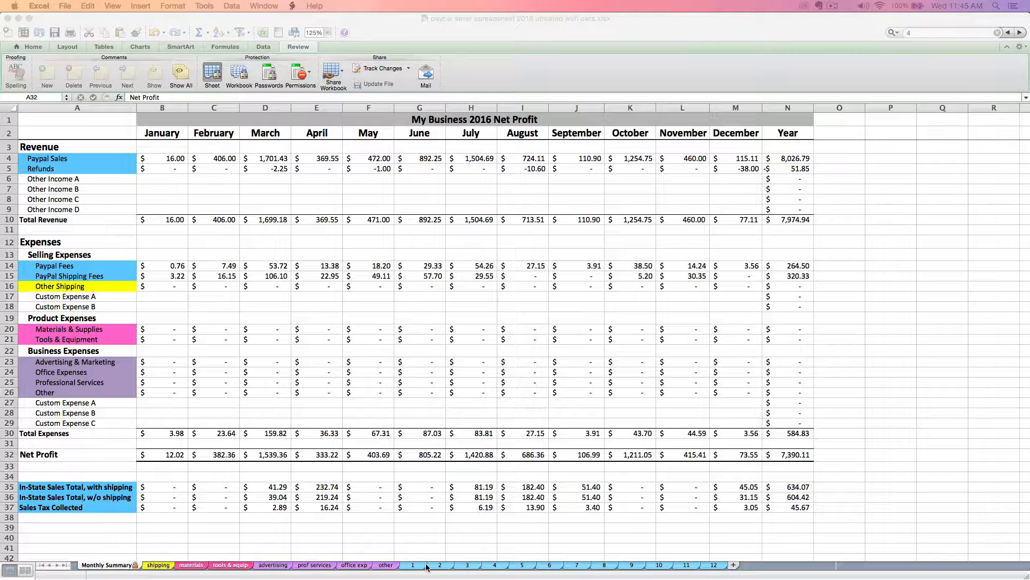
pyautogui.moveTo(436, 563)
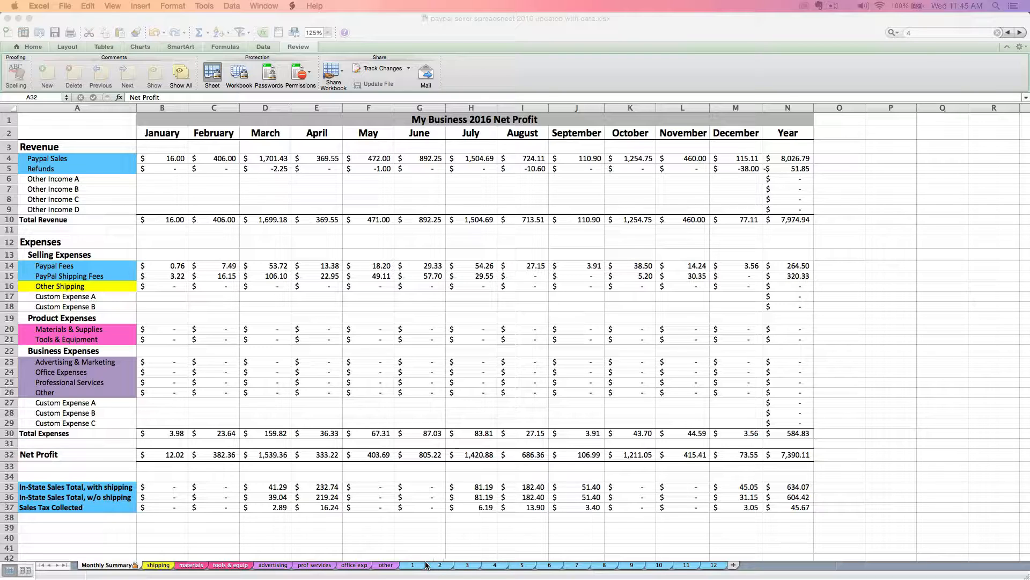
pyautogui.moveTo(291, 460)
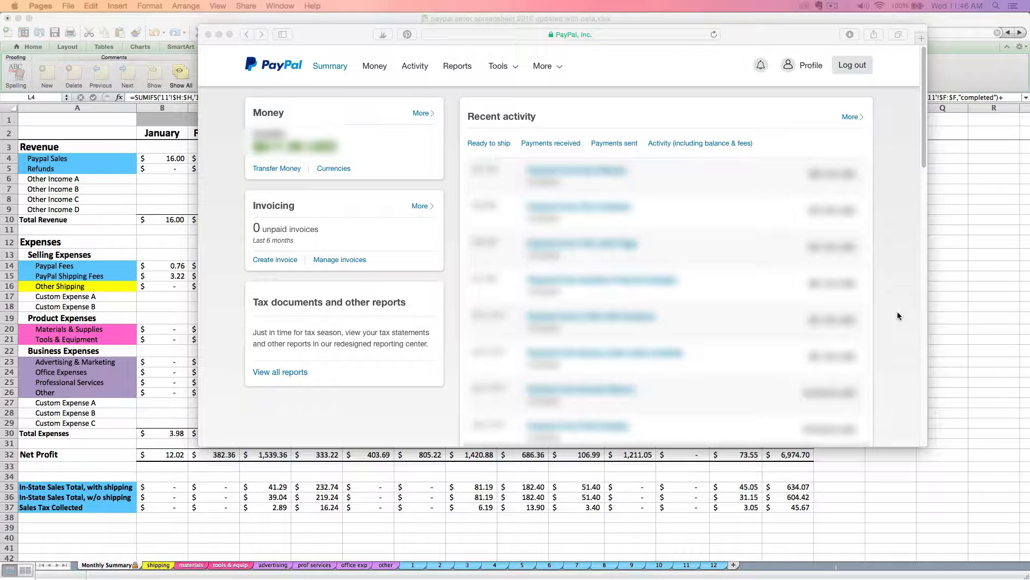
pyautogui.moveTo(800, 315)
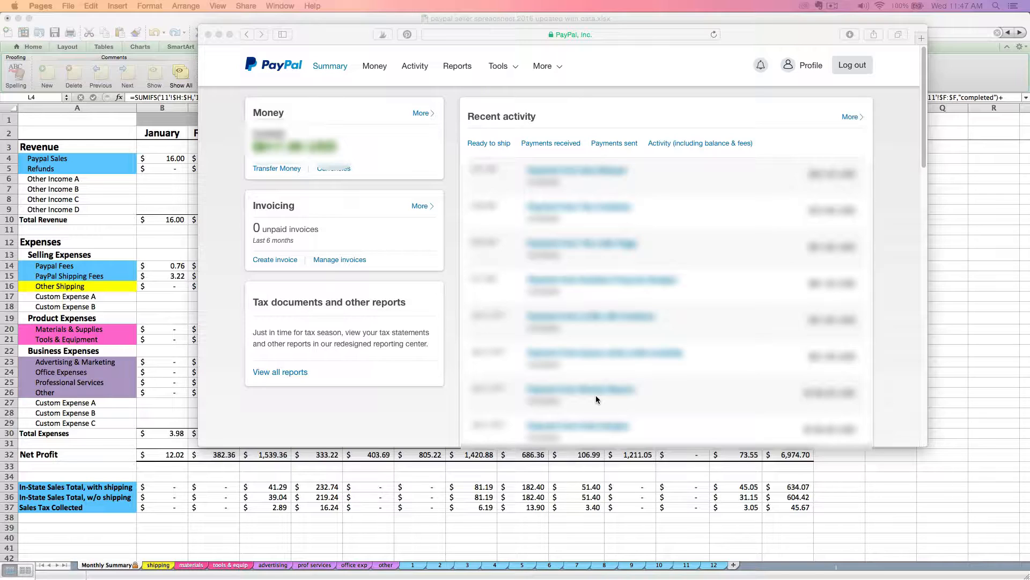
pyautogui.moveTo(576, 377)
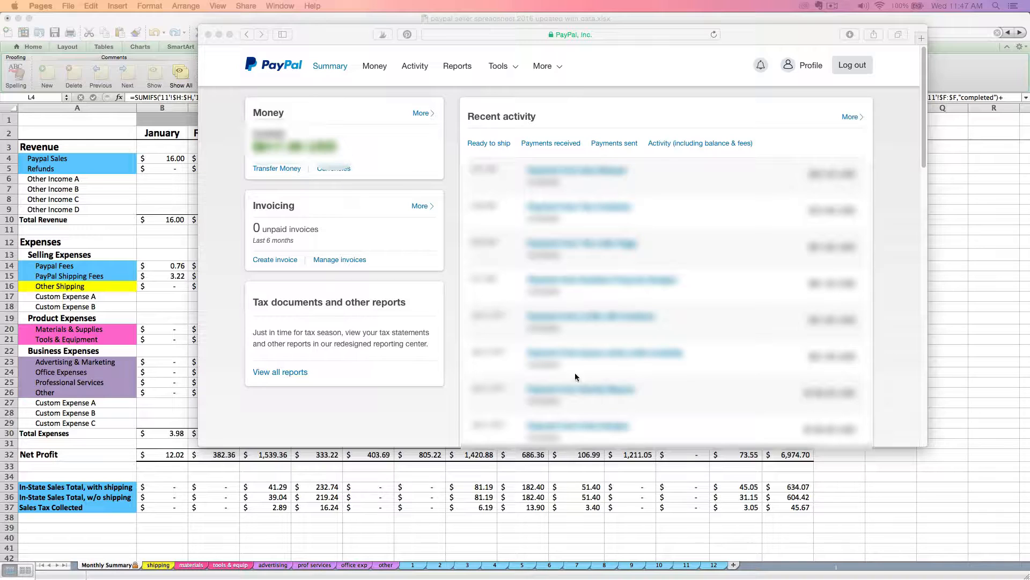
pyautogui.moveTo(456, 76)
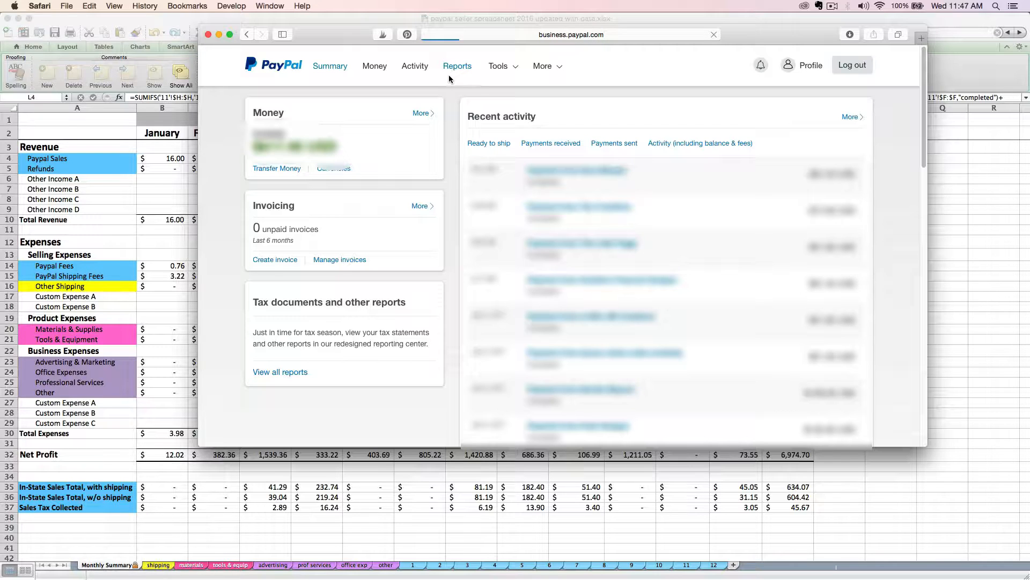
# Go to PayPal Reports and open the Activity download page
pyautogui.click(457, 66)
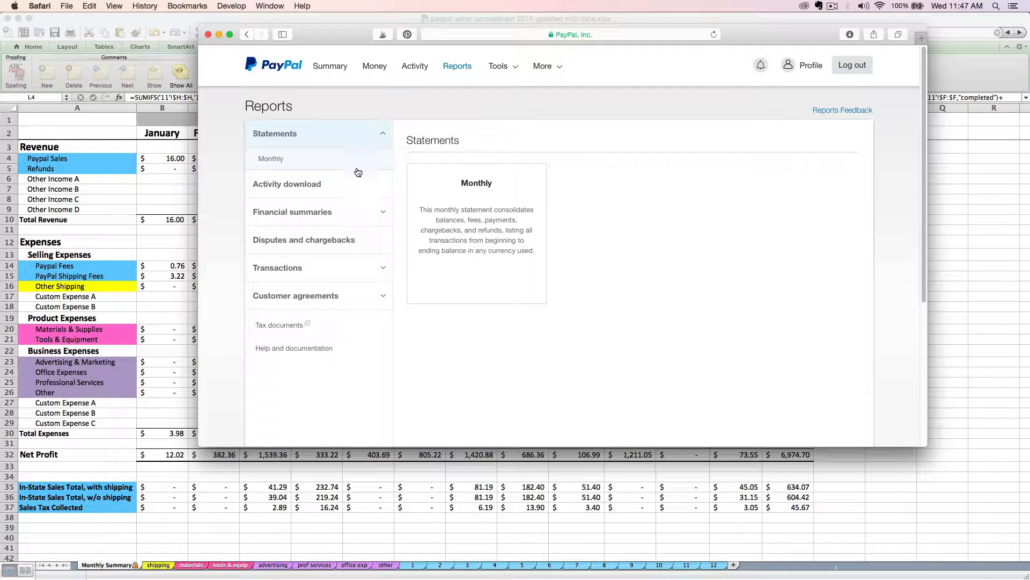
pyautogui.click(287, 161)
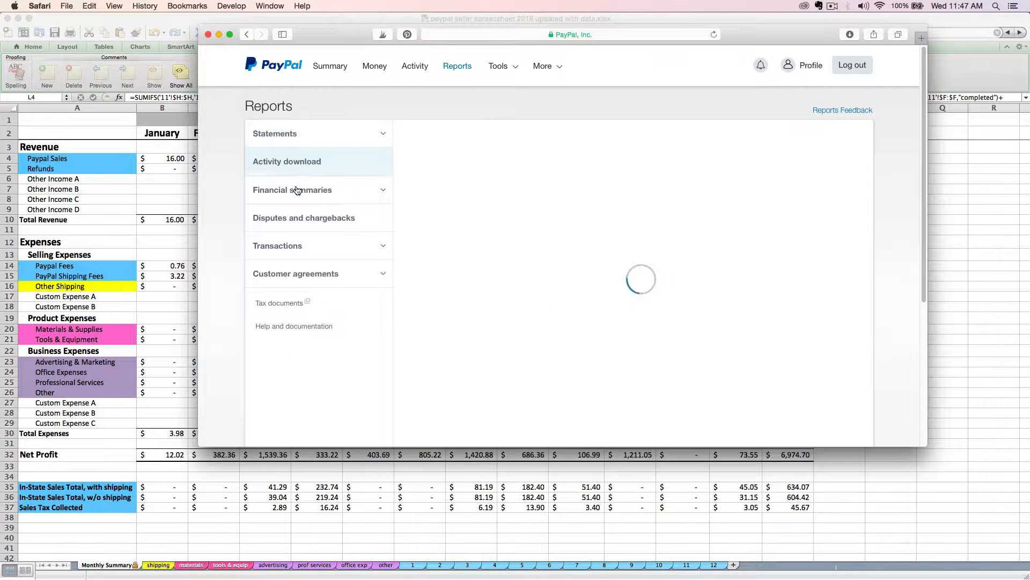
pyautogui.click(287, 161)
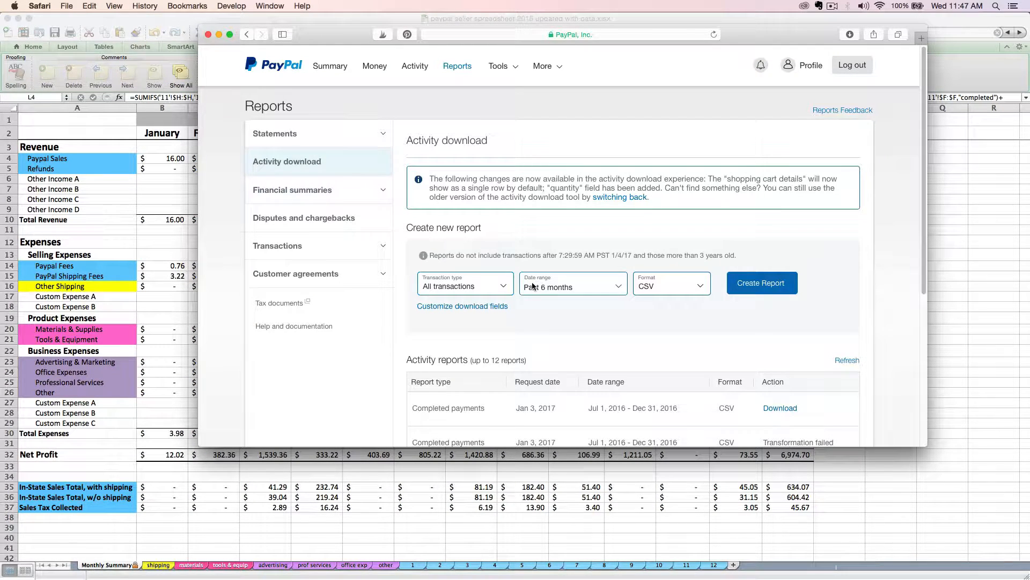
pyautogui.moveTo(516, 339)
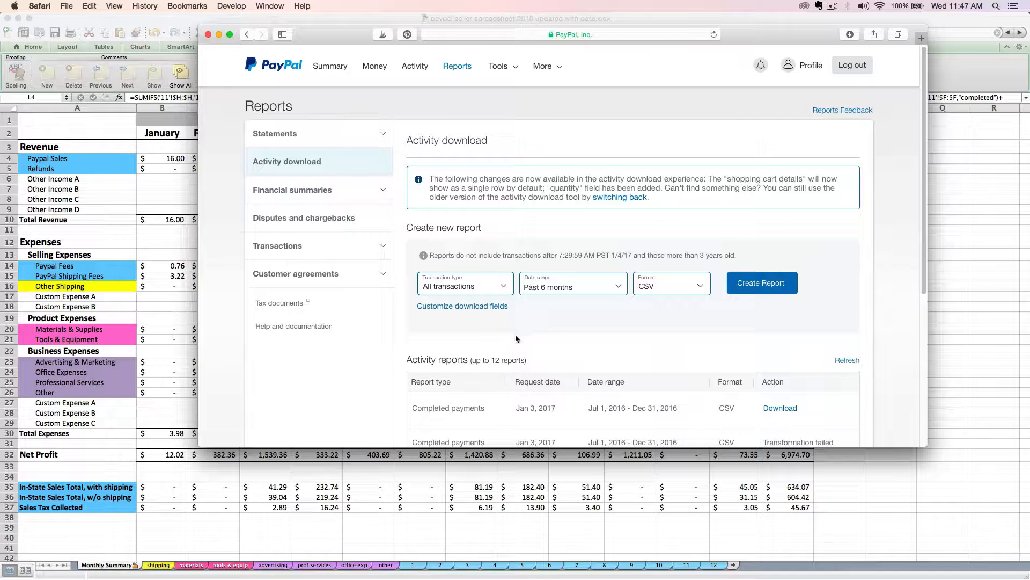
pyautogui.moveTo(527, 343)
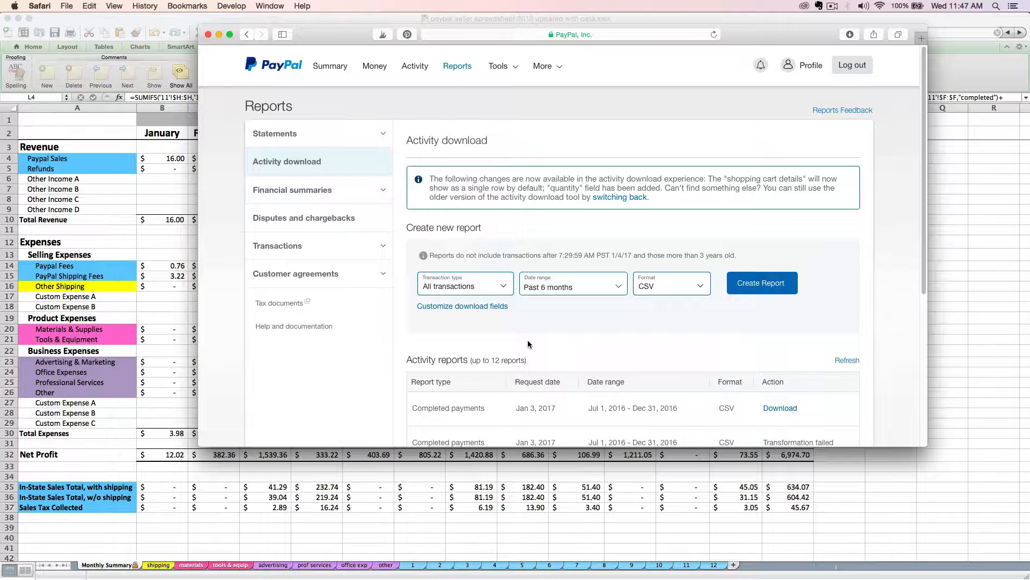
# Set the report to Completed payments for 11/1/16–11/30/16 and keep CSV format
pyautogui.click(465, 285)
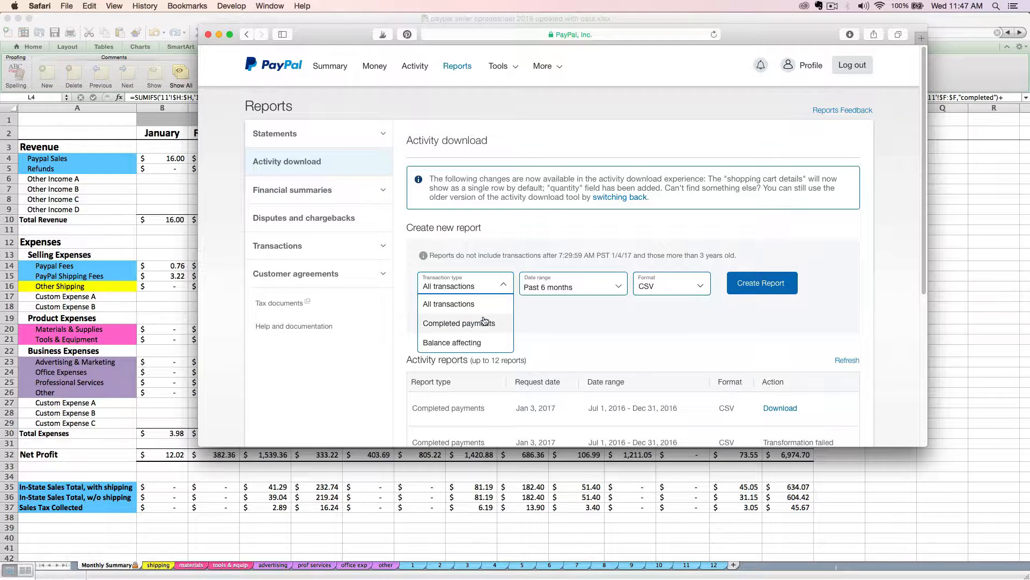
pyautogui.click(458, 323)
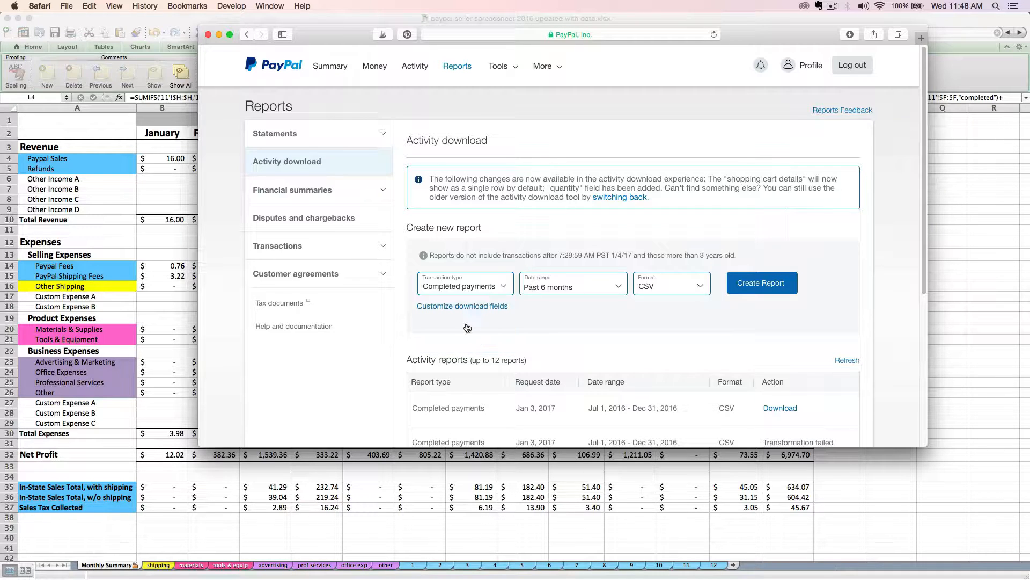
pyautogui.moveTo(519, 289)
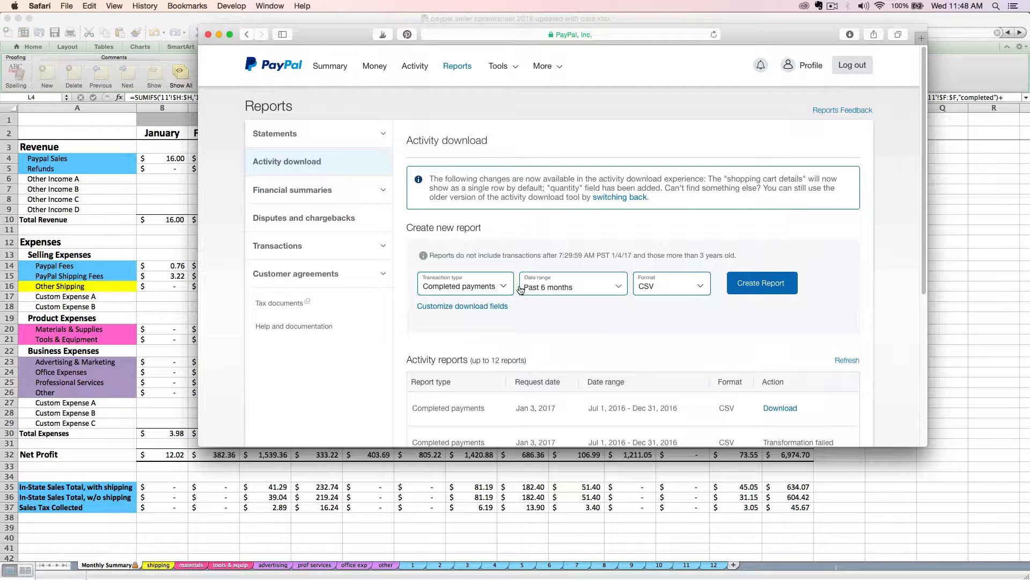
pyautogui.click(571, 286)
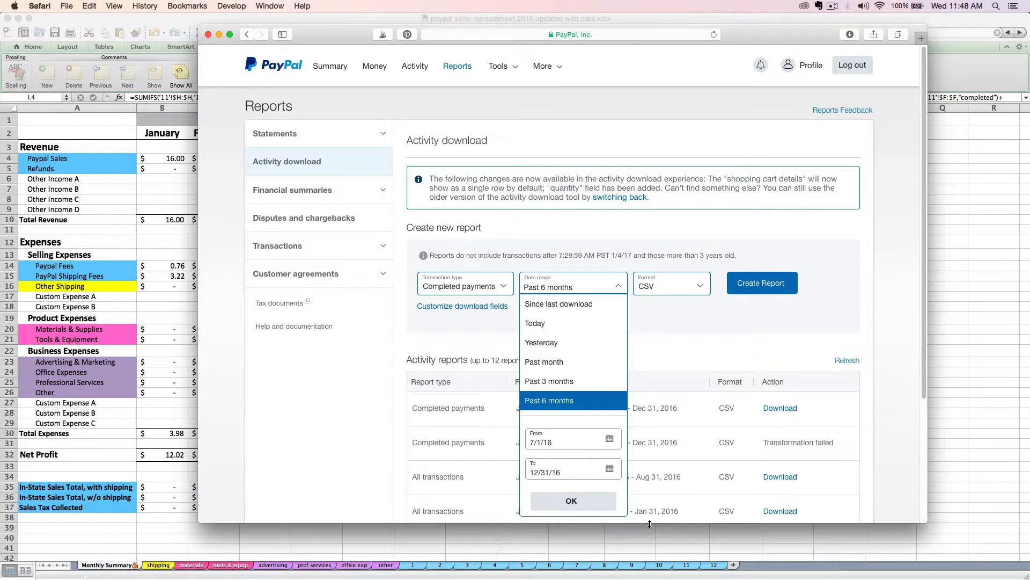
pyautogui.click(540, 441)
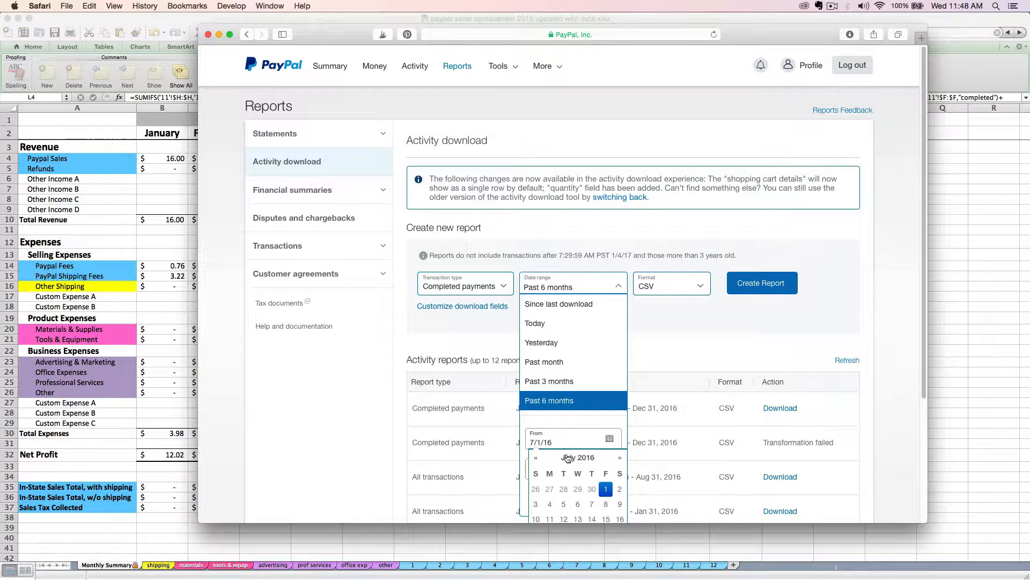
pyautogui.click(618, 457)
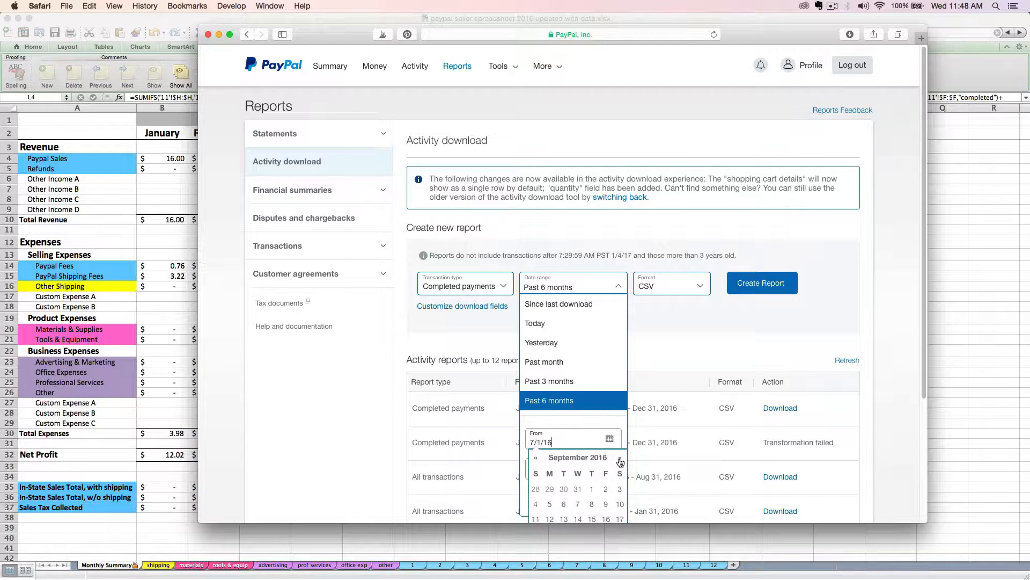
pyautogui.click(619, 457)
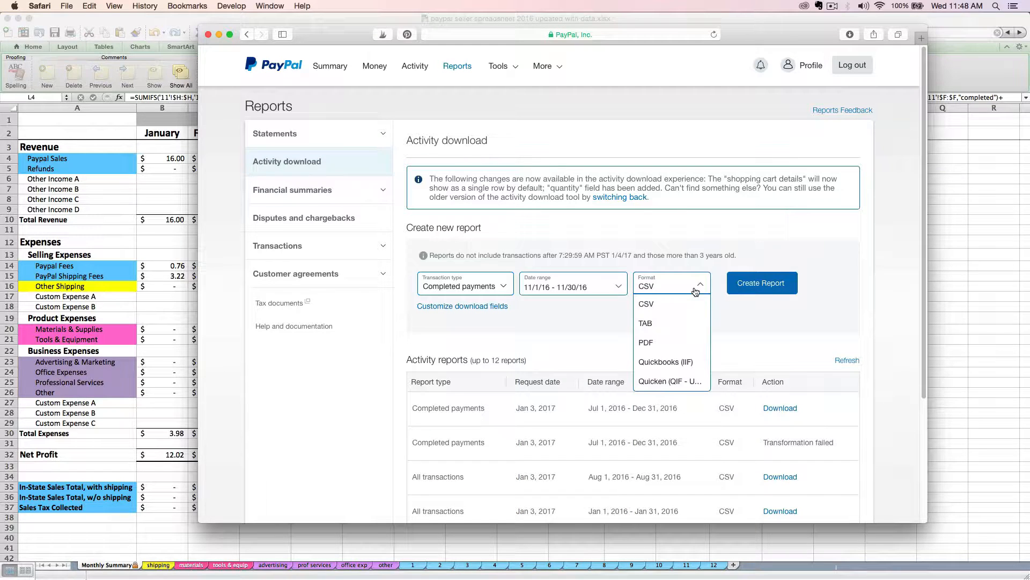
pyautogui.click(646, 303)
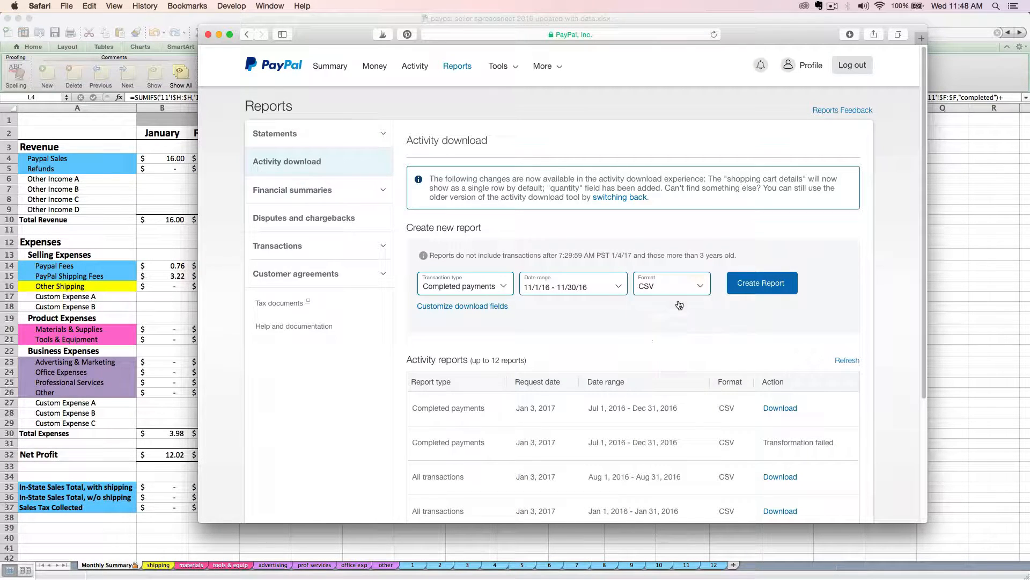
pyautogui.moveTo(776, 317)
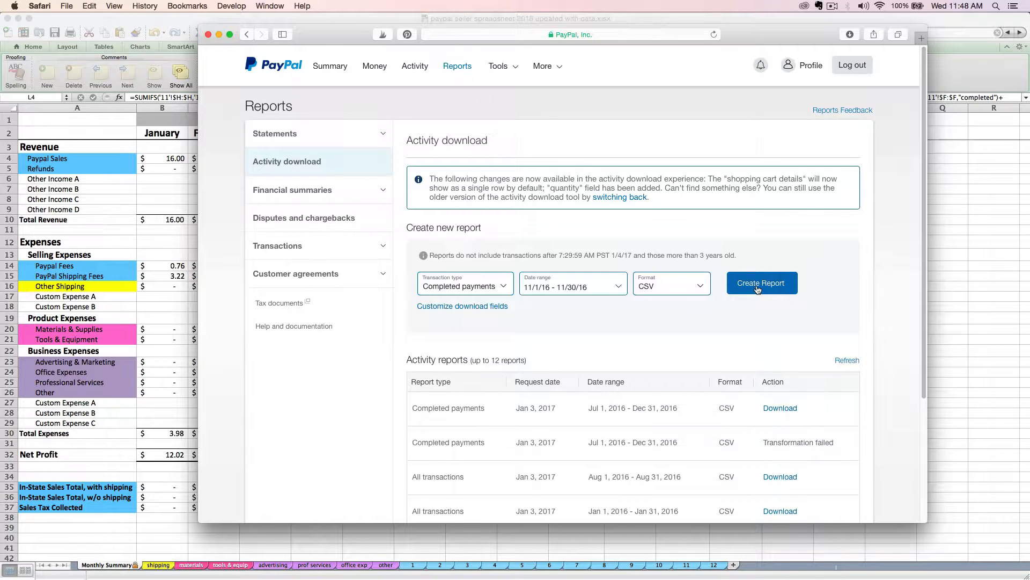
# Create the November completed-payments report and return to the Activity download list
pyautogui.click(761, 282)
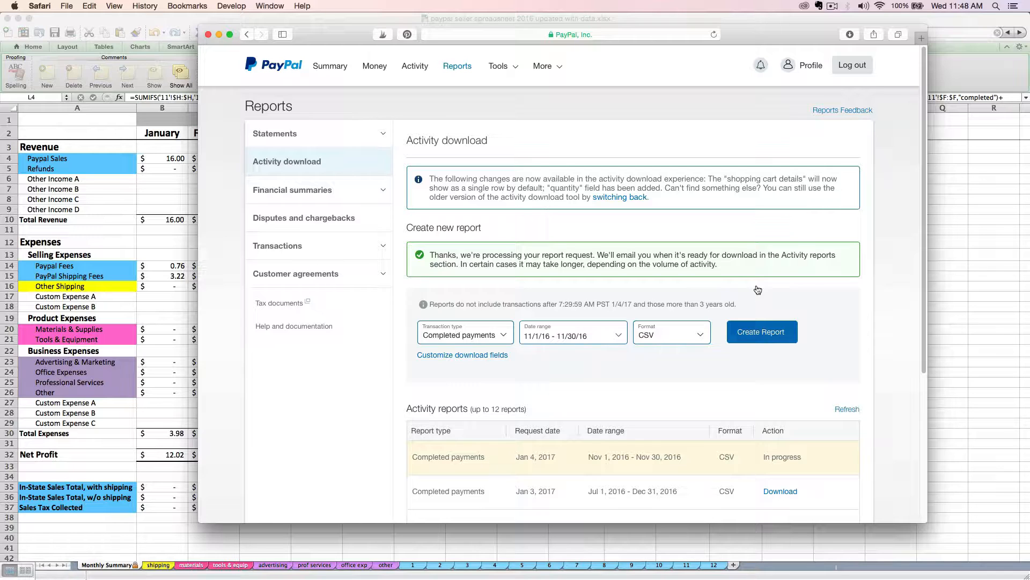
pyautogui.moveTo(755, 108)
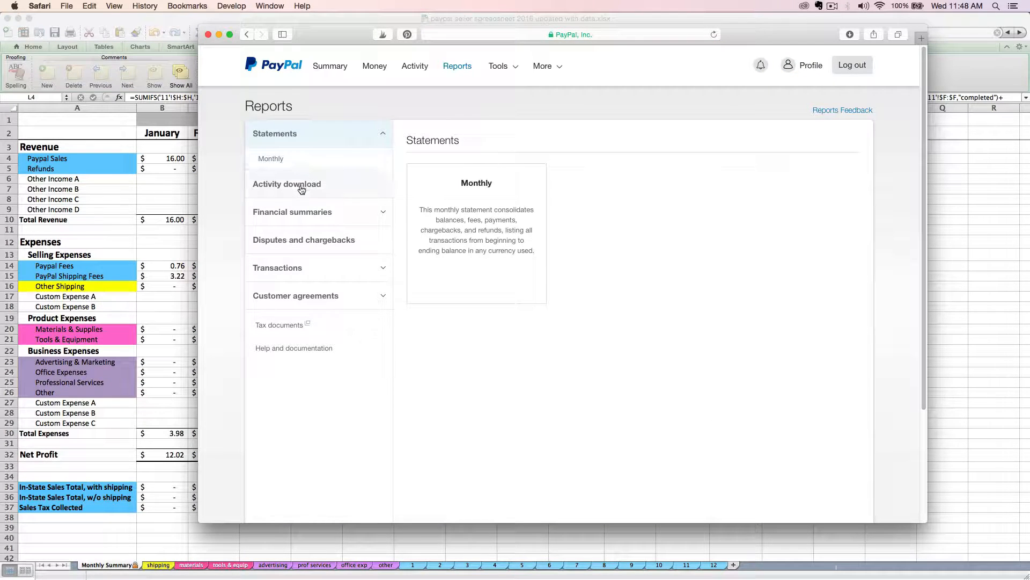
pyautogui.click(287, 184)
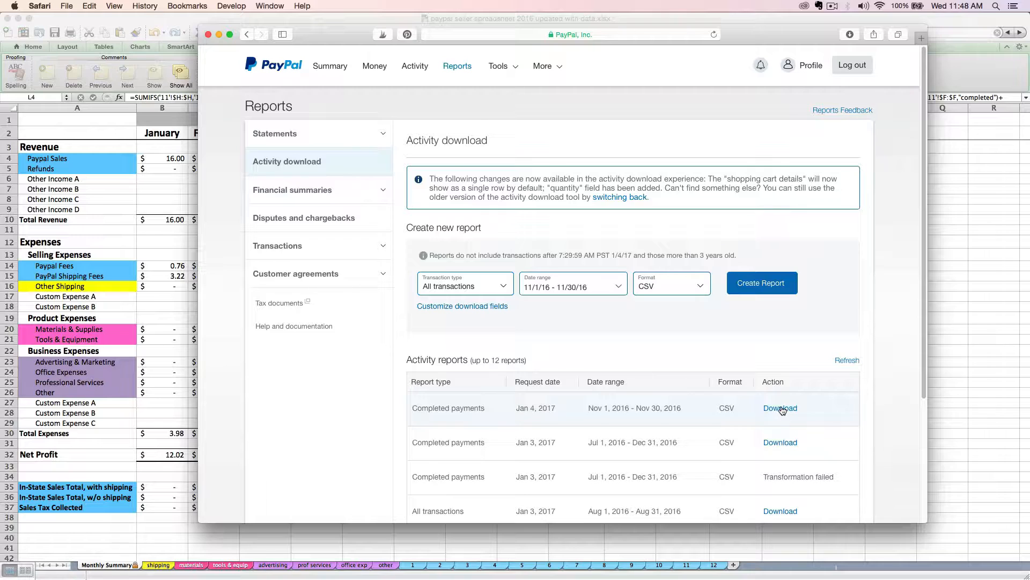
pyautogui.moveTo(781, 413)
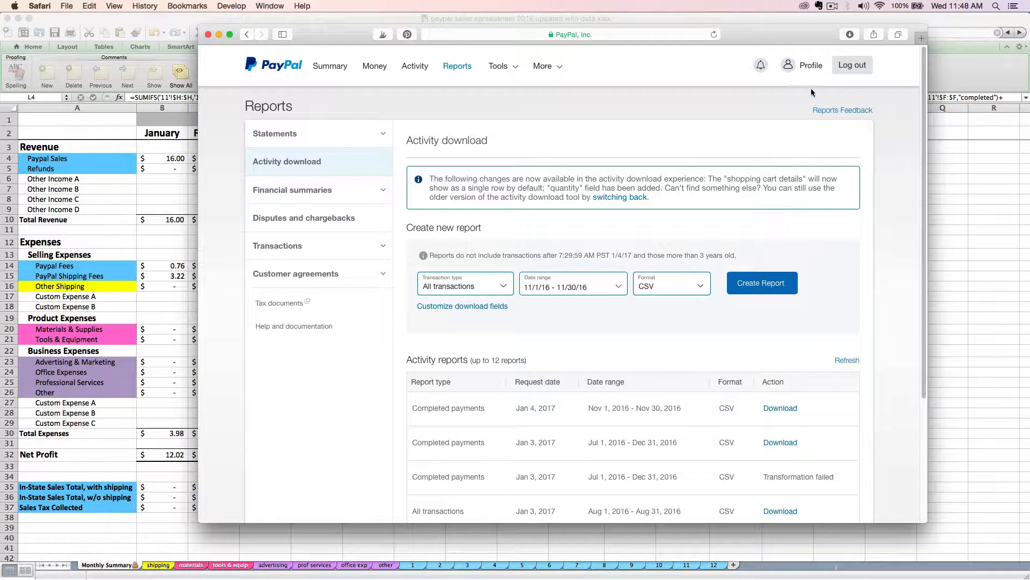
pyautogui.click(849, 34)
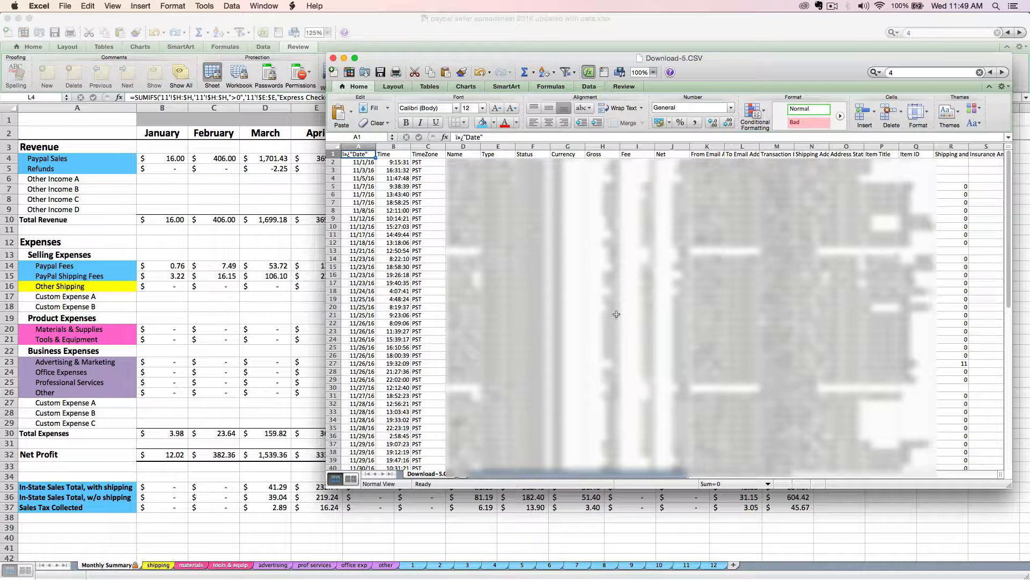
pyautogui.moveTo(533, 255)
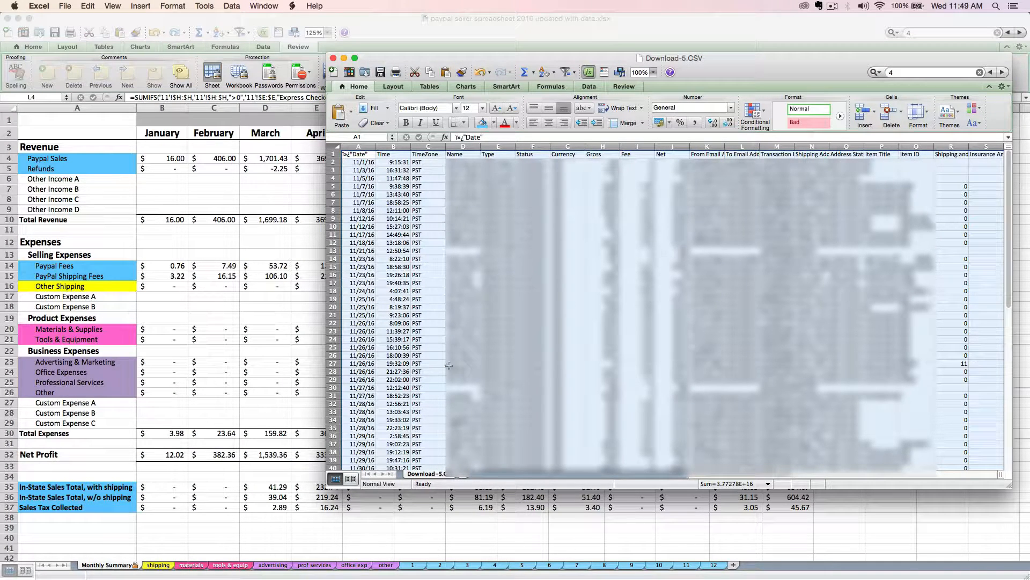
pyautogui.moveTo(434, 304)
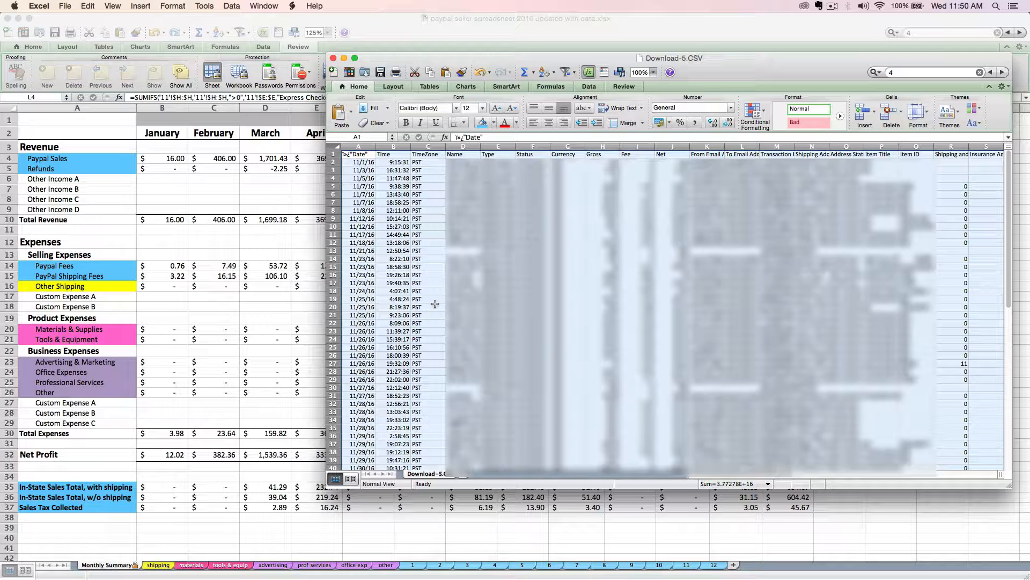
pyautogui.moveTo(437, 277)
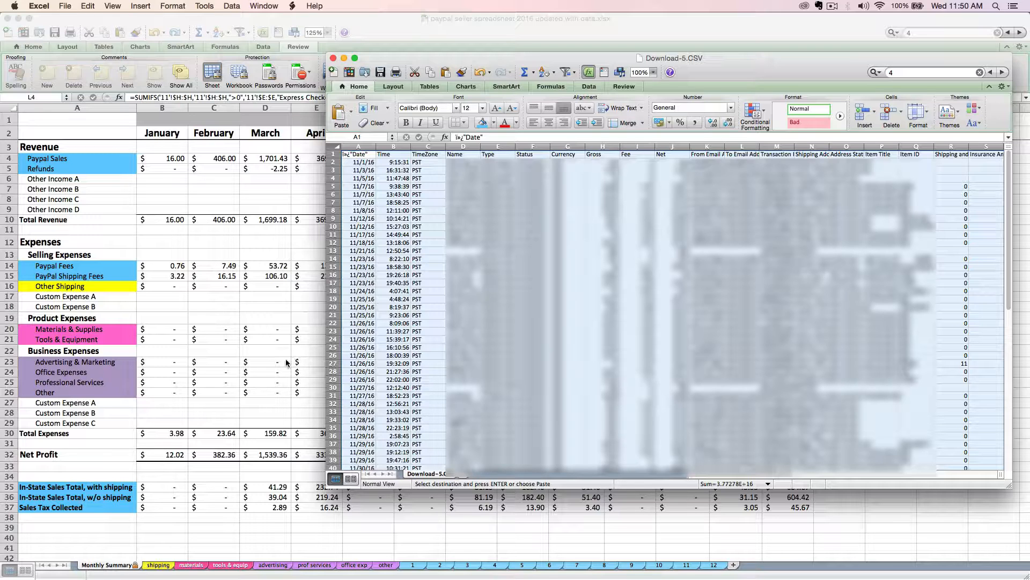
# Switch back to the main summary workbook window
pyautogui.click(332, 58)
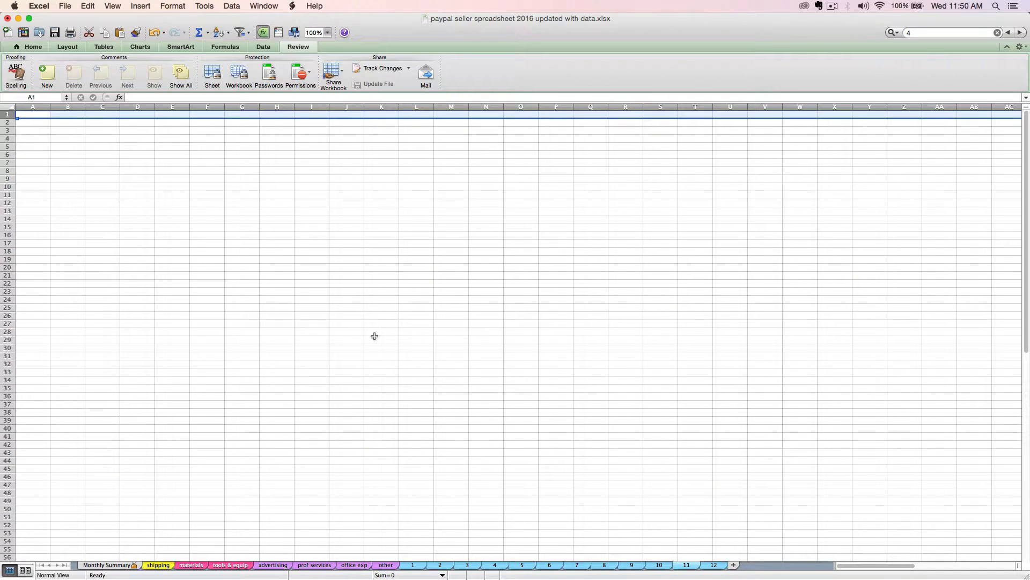
# Paste the copied transactions into the whole of sheet 11 using the right-click menu
pyautogui.click(172, 244)
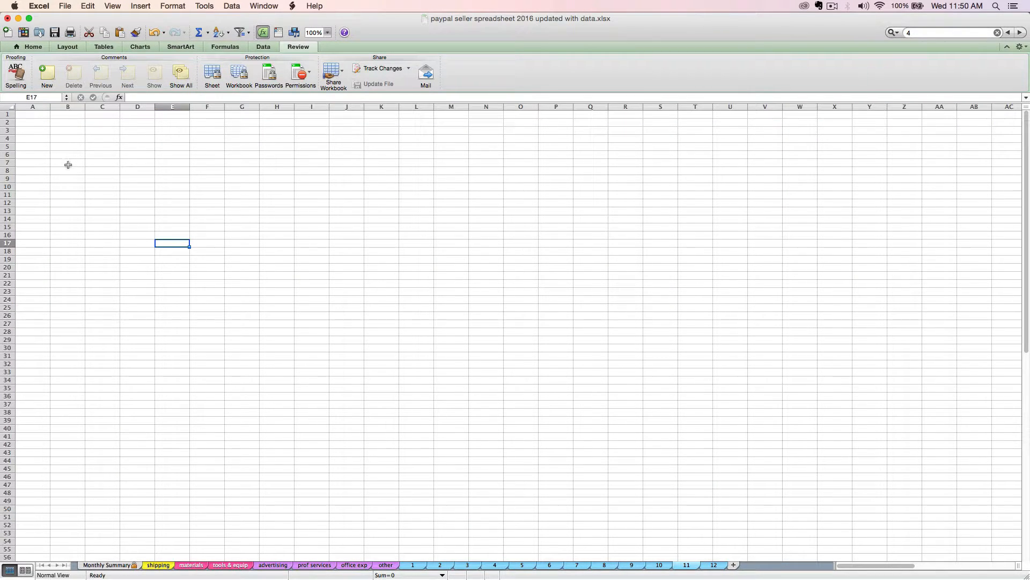
pyautogui.moveTo(50, 163)
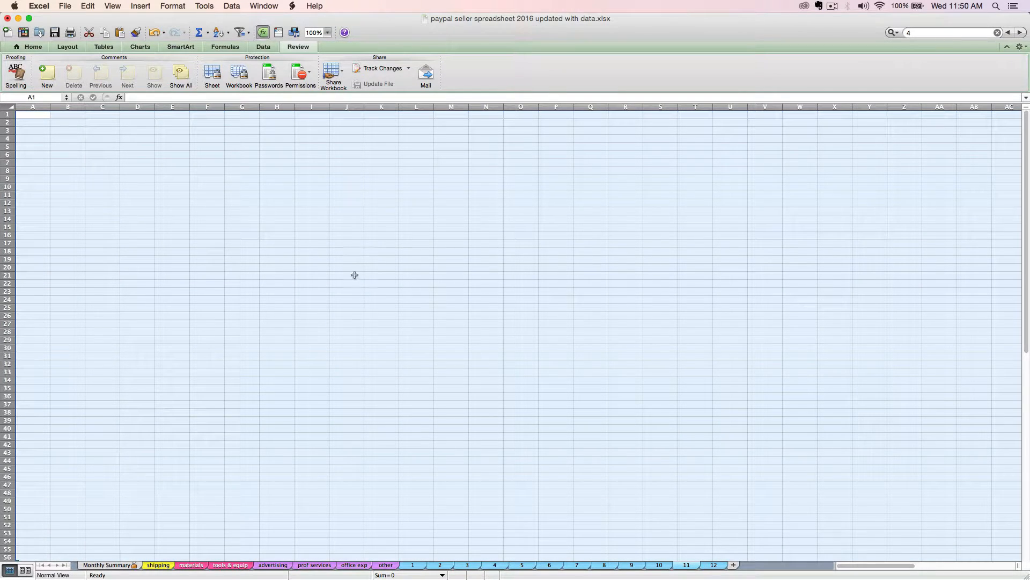
pyautogui.moveTo(395, 282)
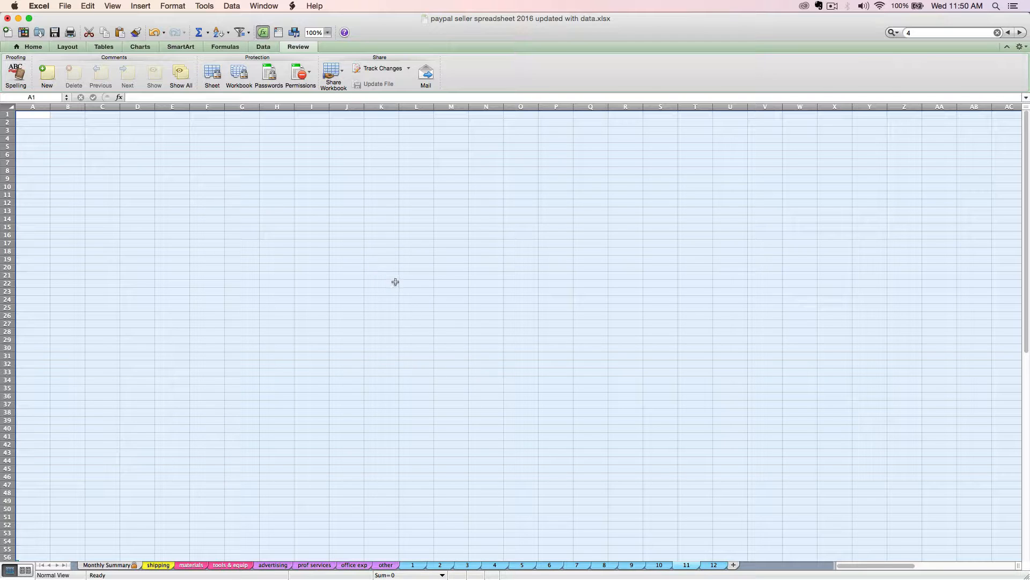
pyautogui.rightClick(395, 282)
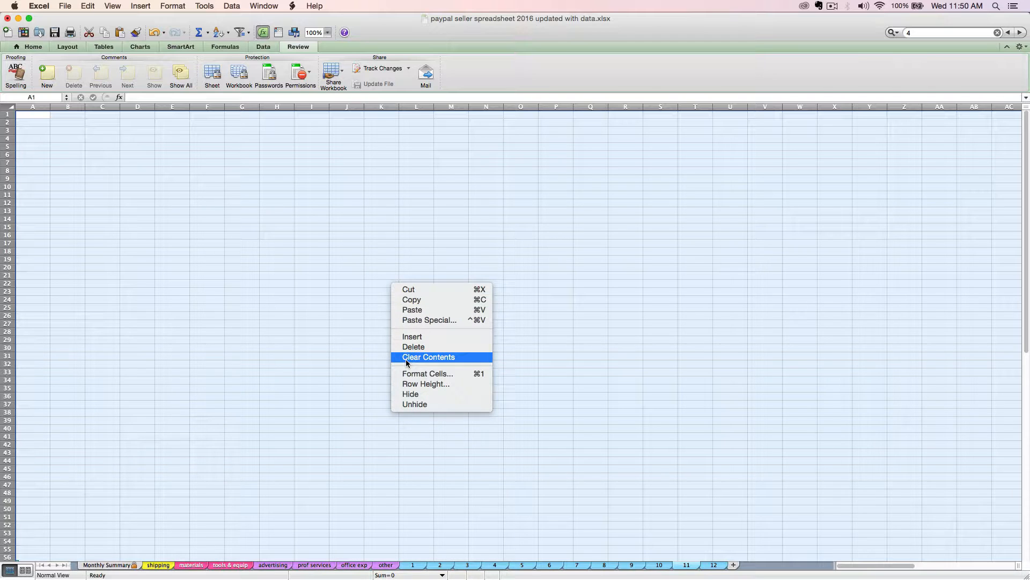
pyautogui.moveTo(412, 309)
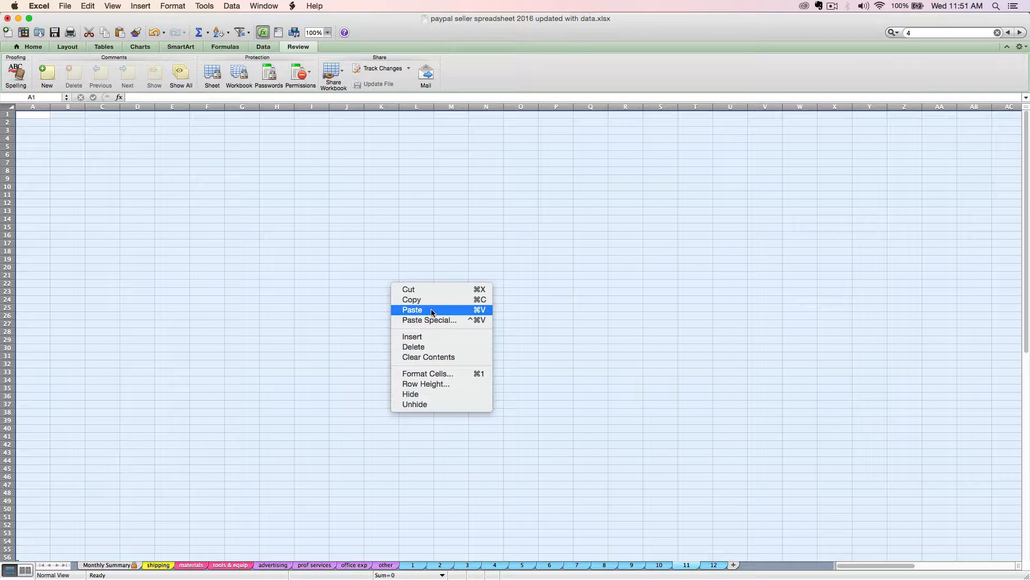
pyautogui.click(676, 350)
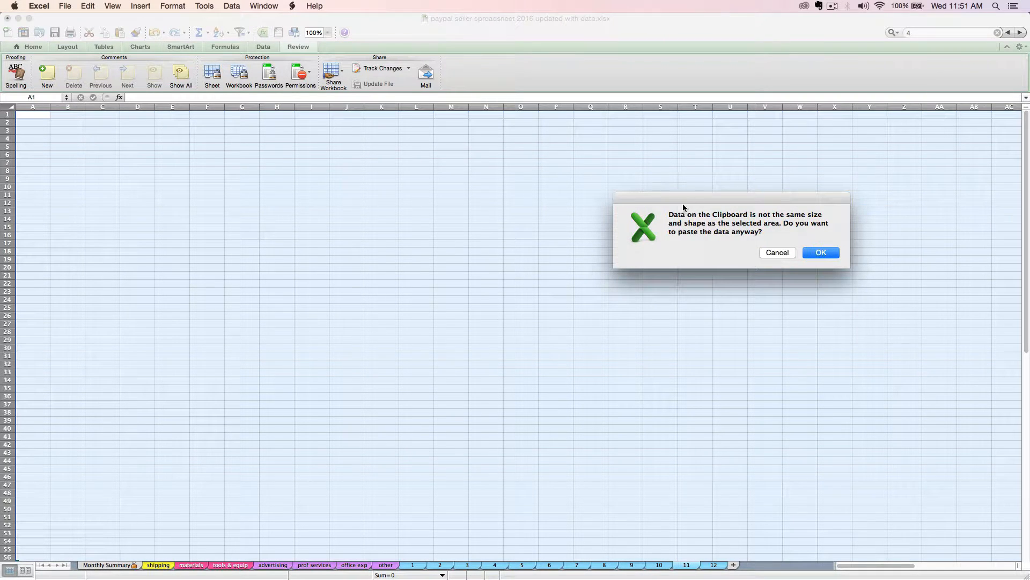
# Confirm the size-mismatch paste warning, then deselect the pasted November data
pyautogui.click(776, 252)
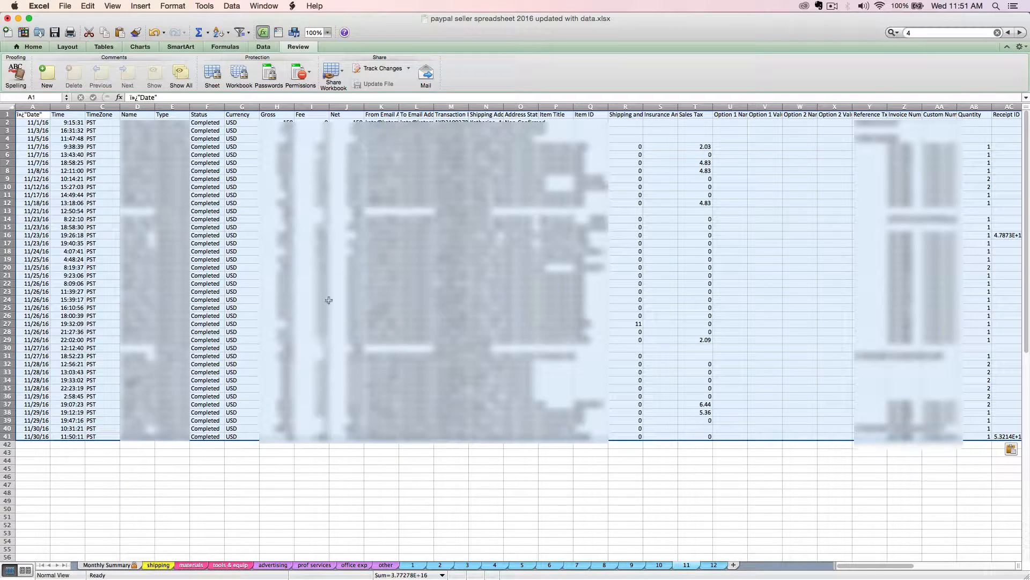
pyautogui.moveTo(434, 300)
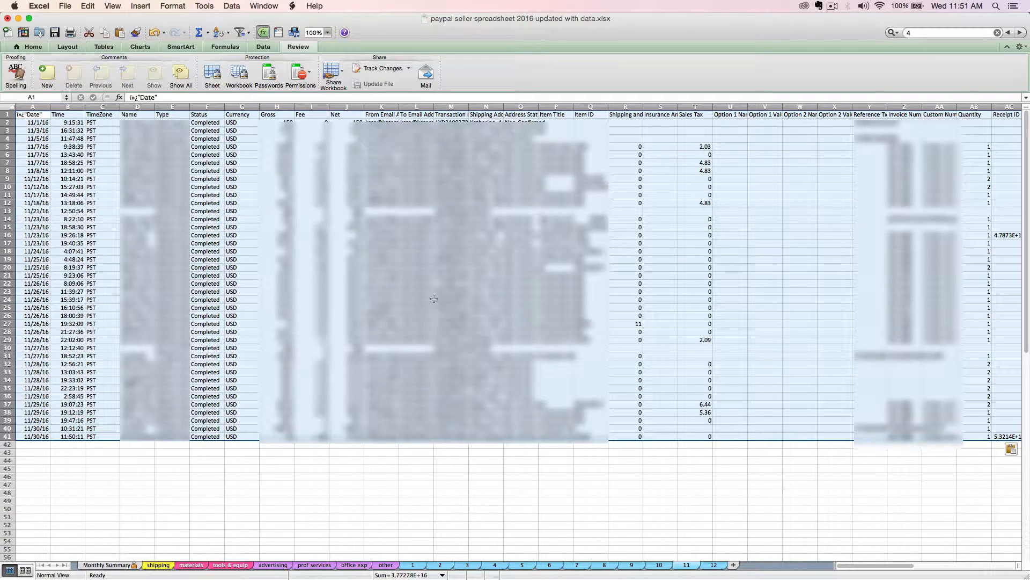
pyautogui.moveTo(142, 226)
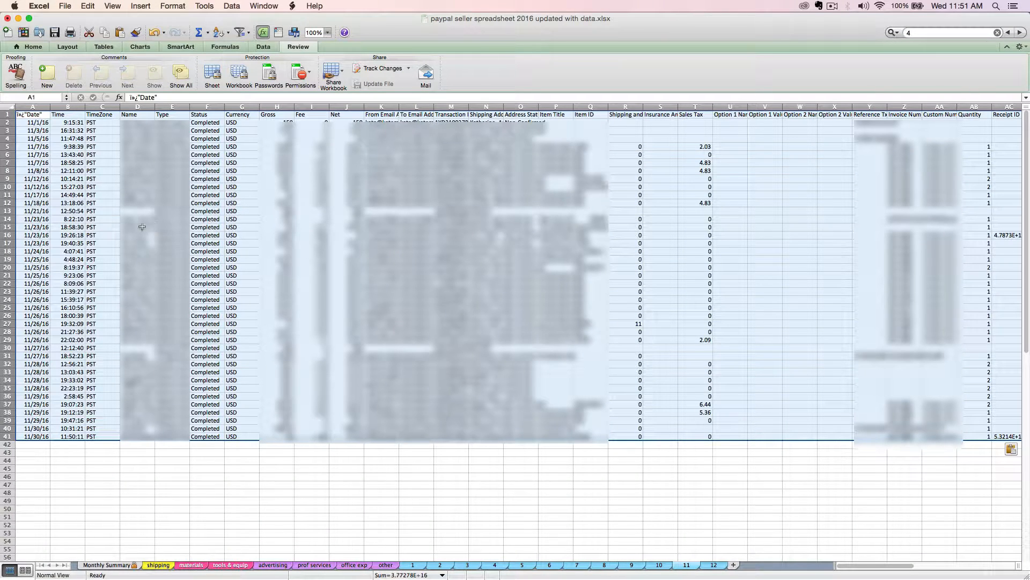
pyautogui.moveTo(149, 264)
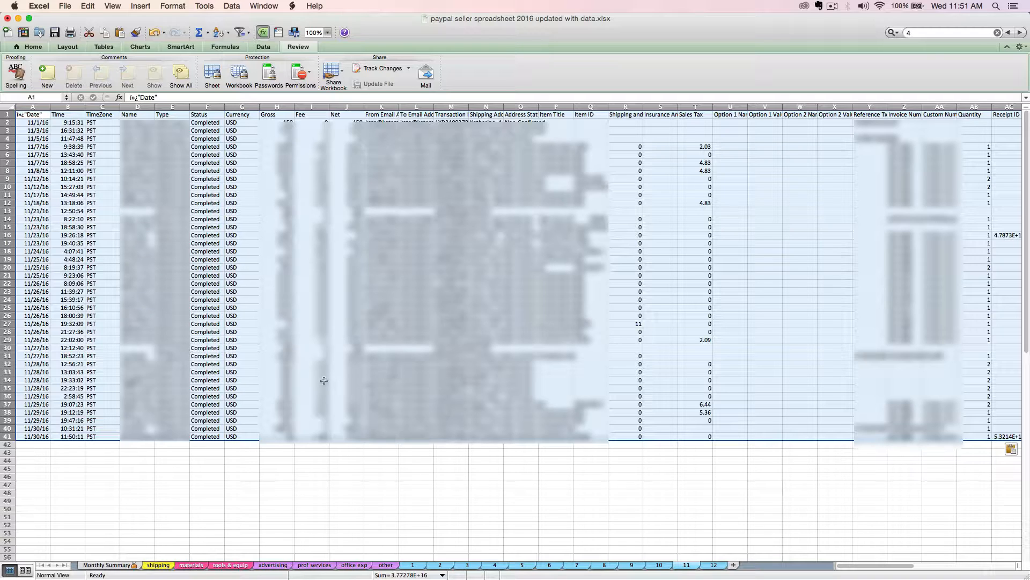
pyautogui.click(695, 492)
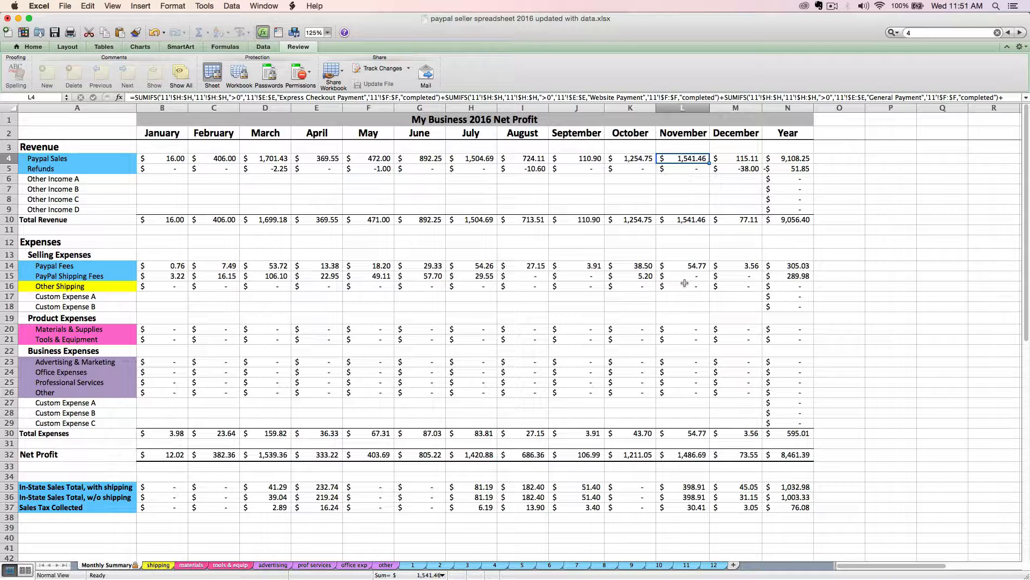
# Check sheet 11, then inspect Refunds, PayPal Fees, Shipping Fees and November's 1,541.46 sales total
pyautogui.click(685, 564)
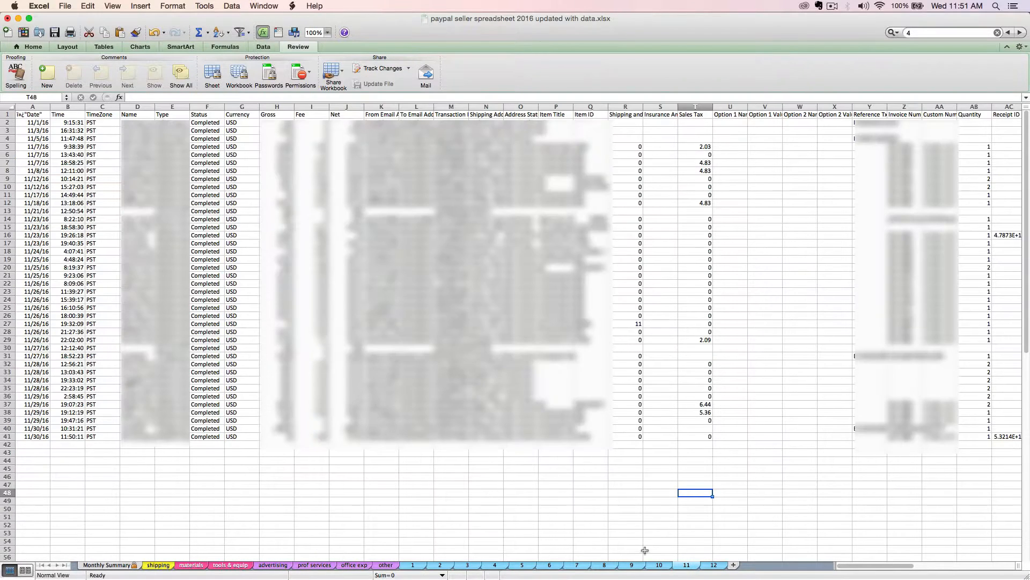
pyautogui.moveTo(195, 579)
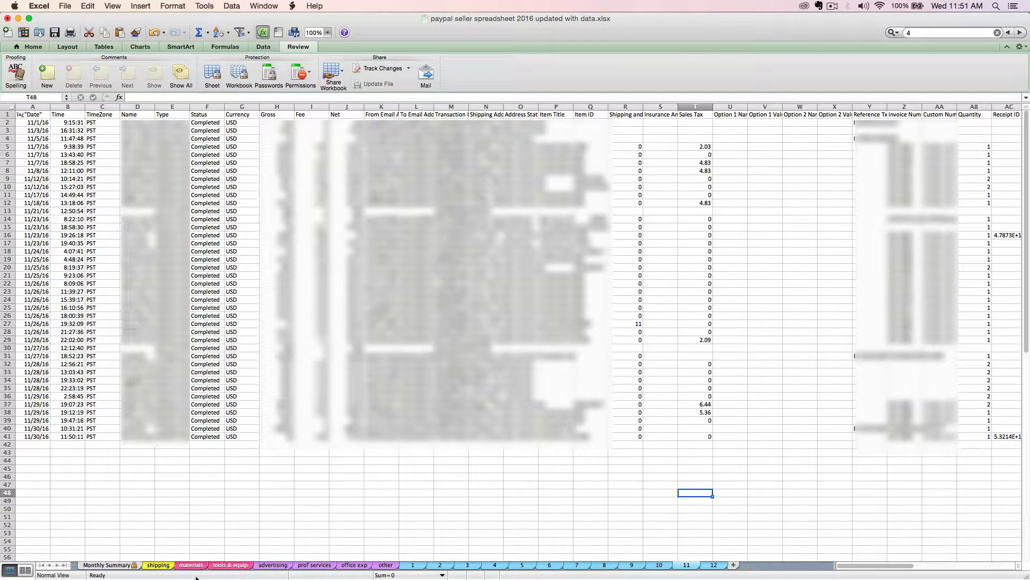
pyautogui.click(108, 564)
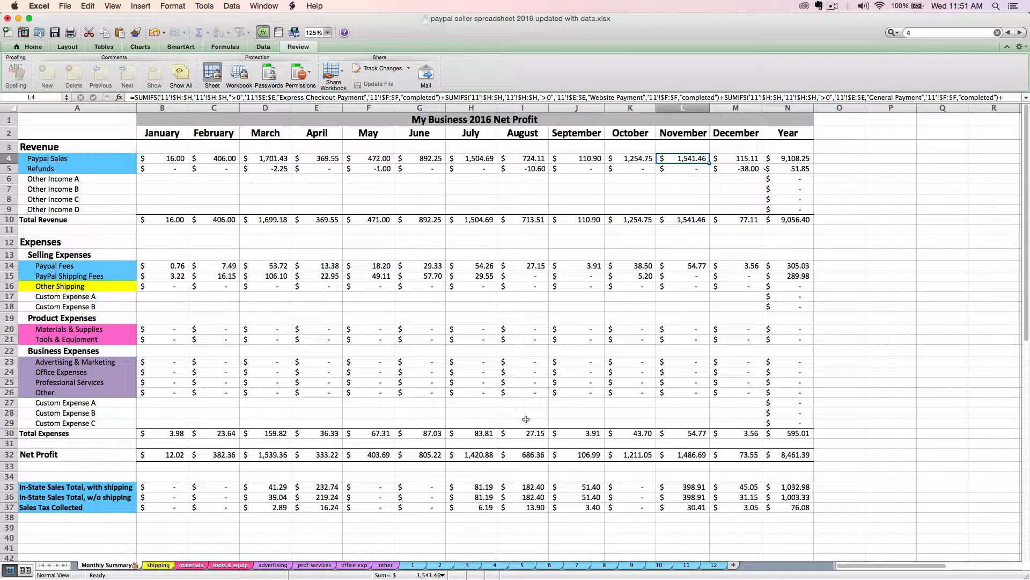
pyautogui.moveTo(519, 409)
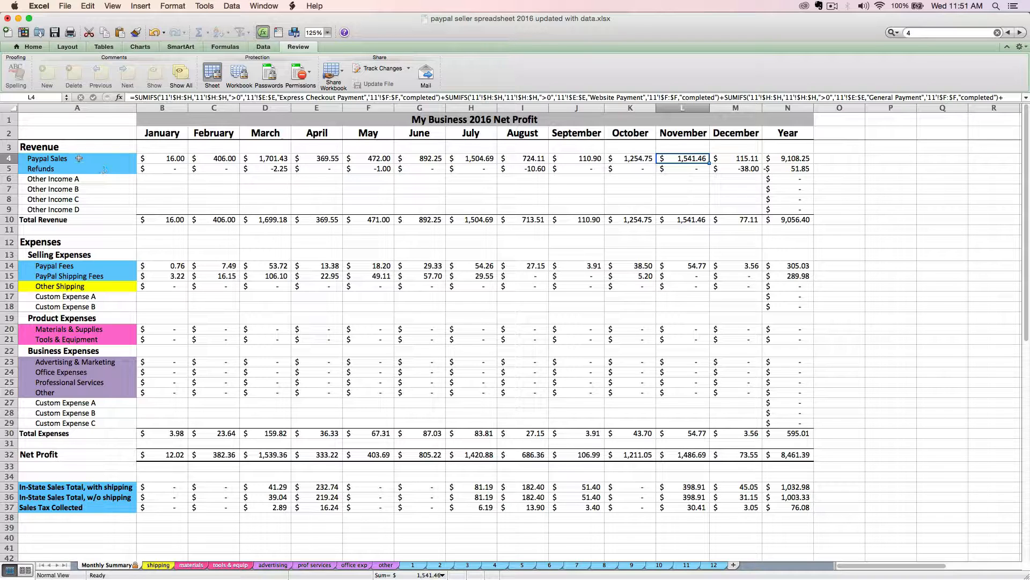
pyautogui.click(76, 158)
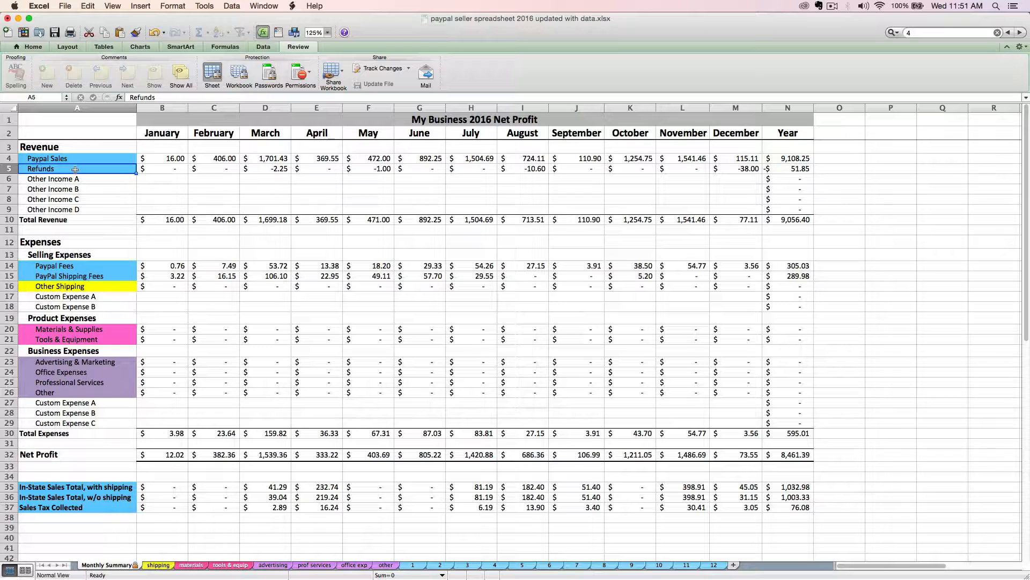
pyautogui.click(76, 266)
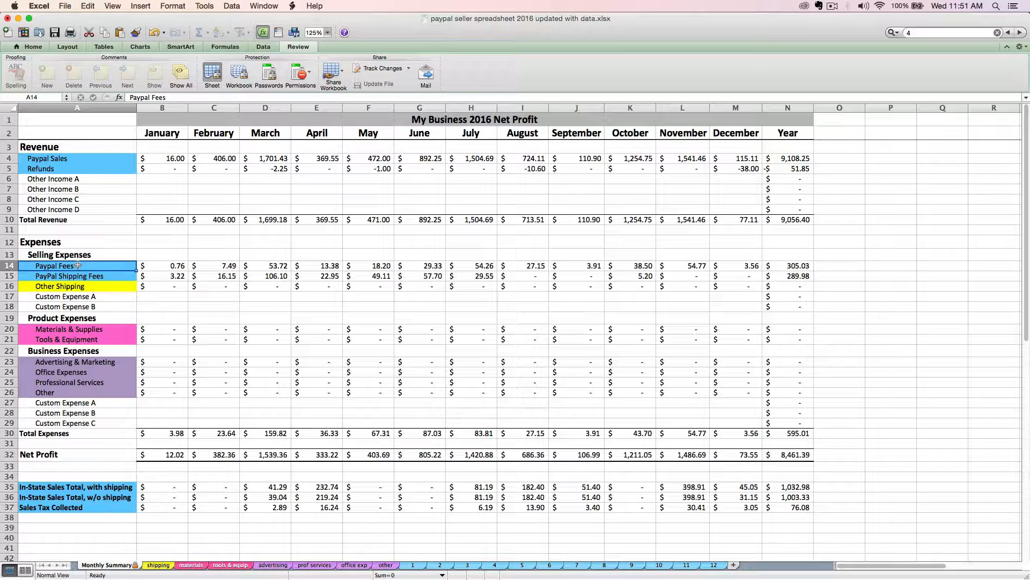
pyautogui.click(76, 276)
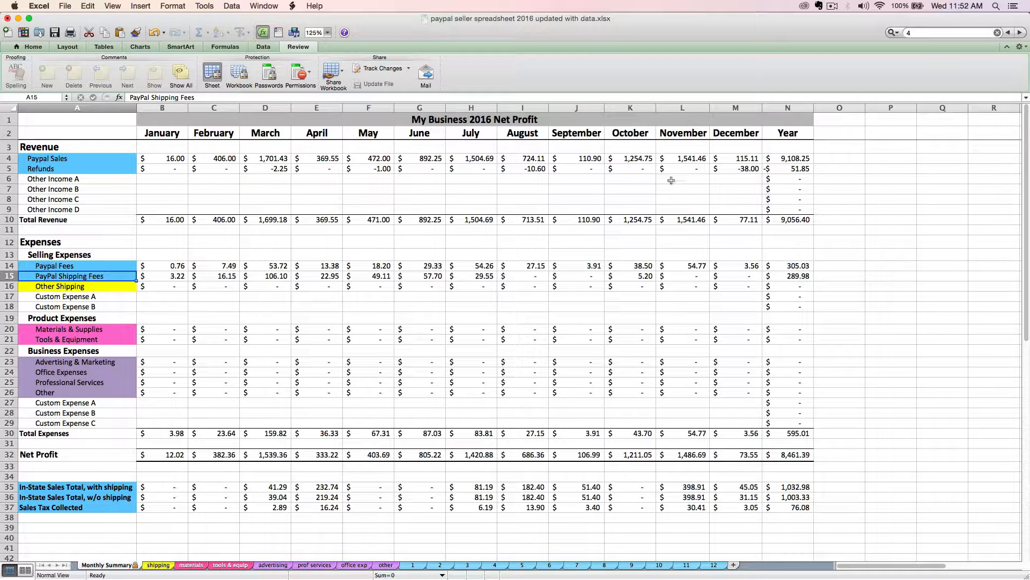
pyautogui.click(682, 158)
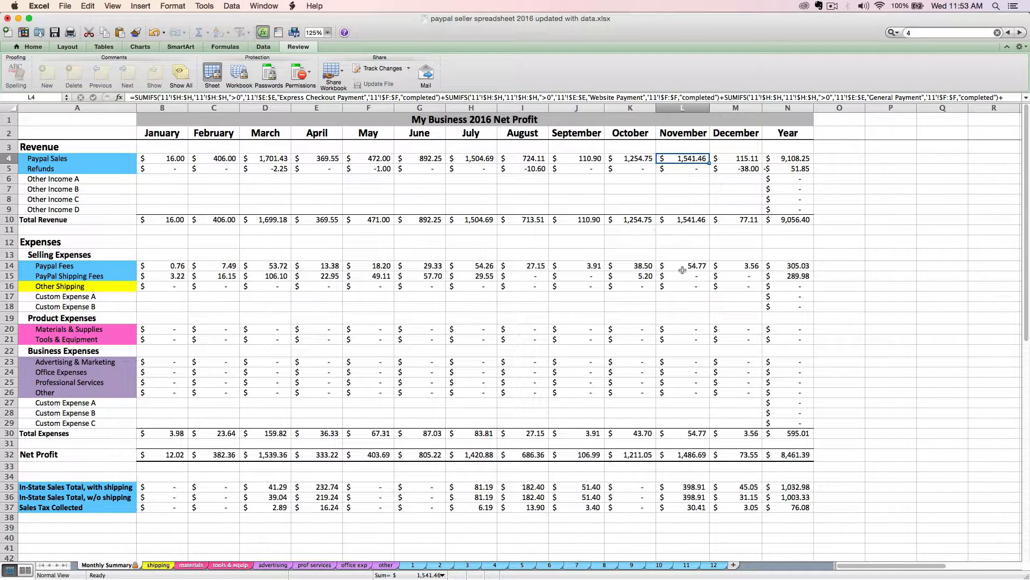
pyautogui.click(683, 266)
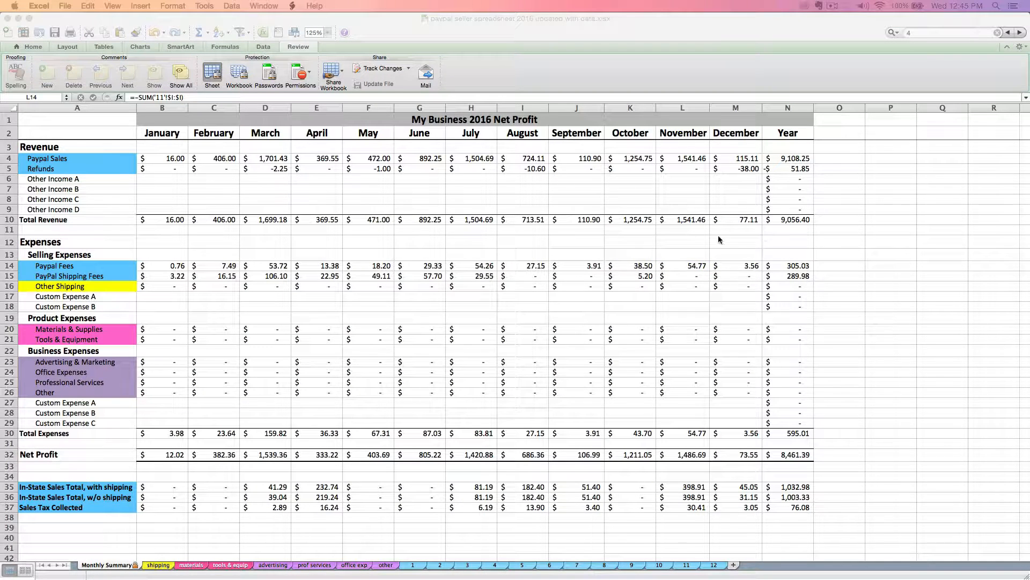
pyautogui.moveTo(667, 233)
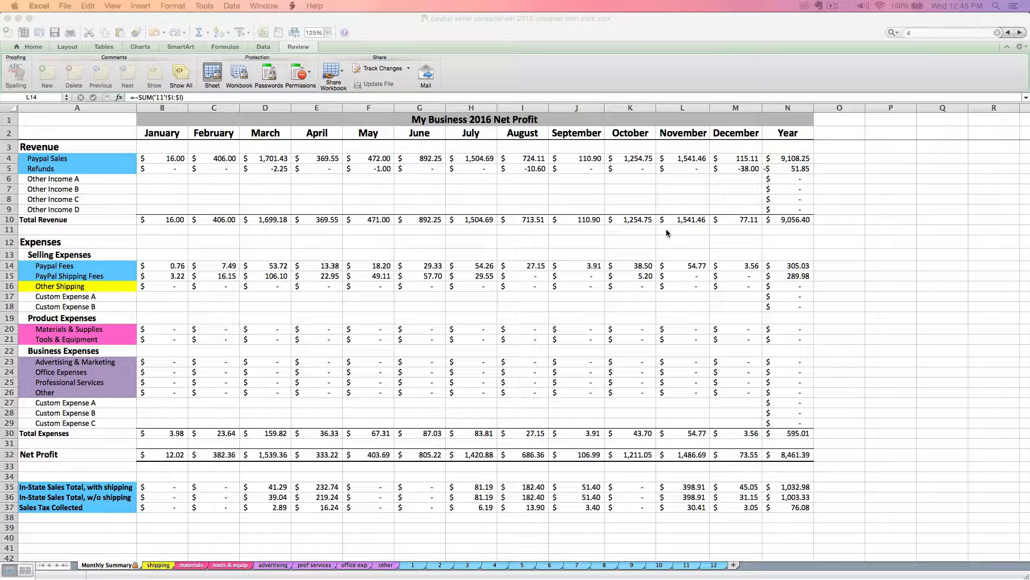
pyautogui.moveTo(541, 167)
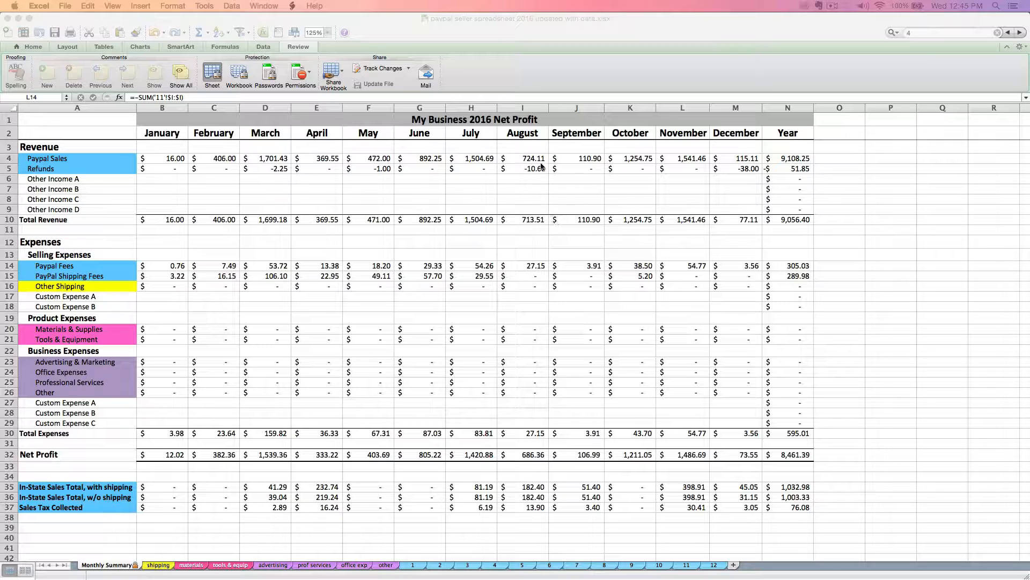
pyautogui.moveTo(525, 194)
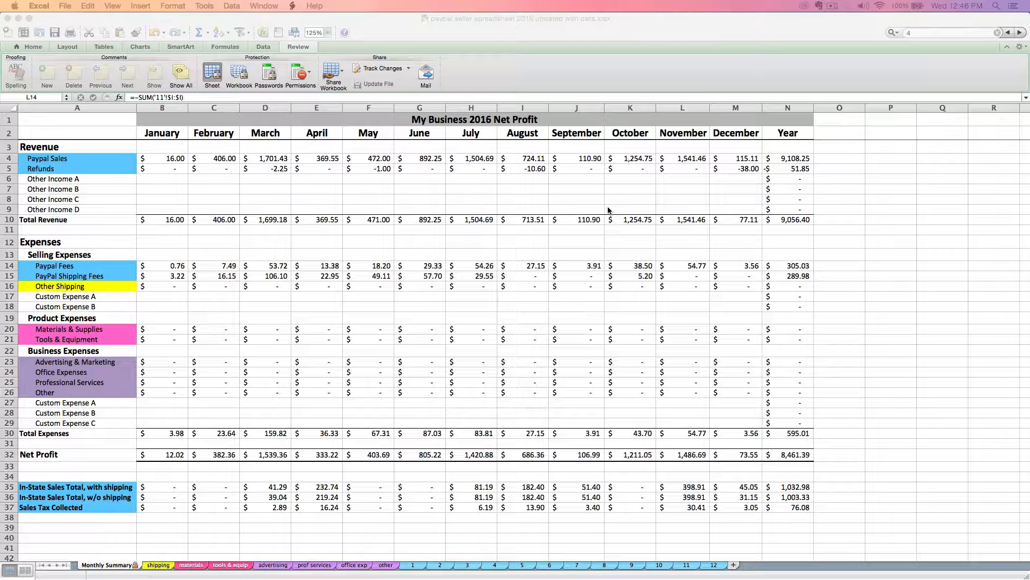
pyautogui.moveTo(611, 191)
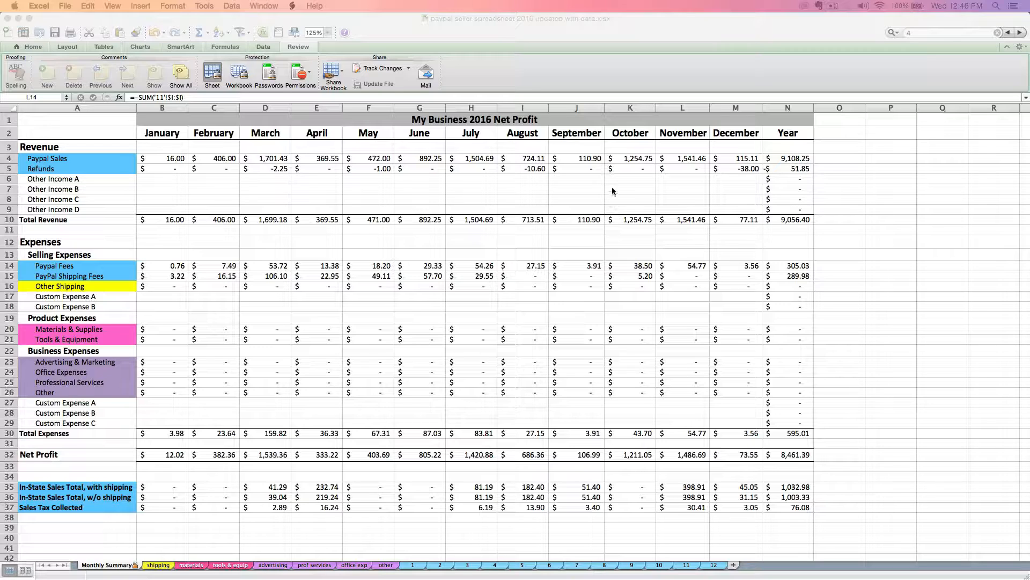
pyautogui.moveTo(664, 164)
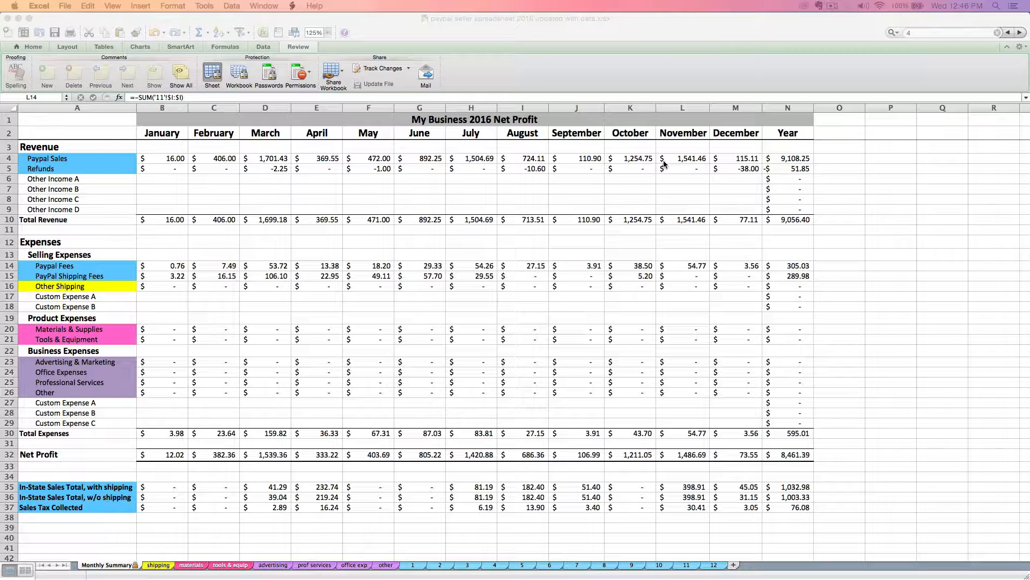
pyautogui.moveTo(682, 180)
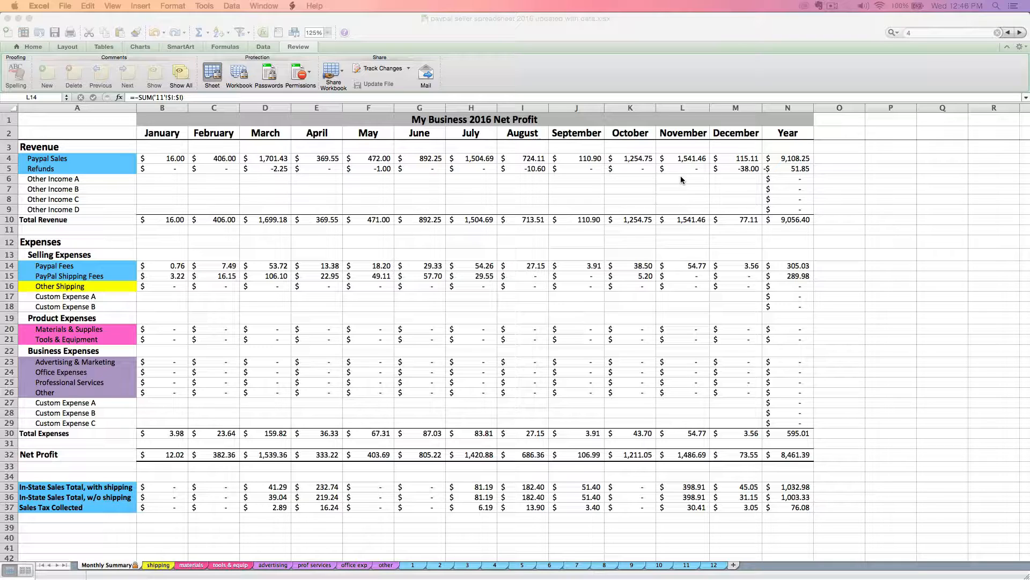
pyautogui.moveTo(526, 199)
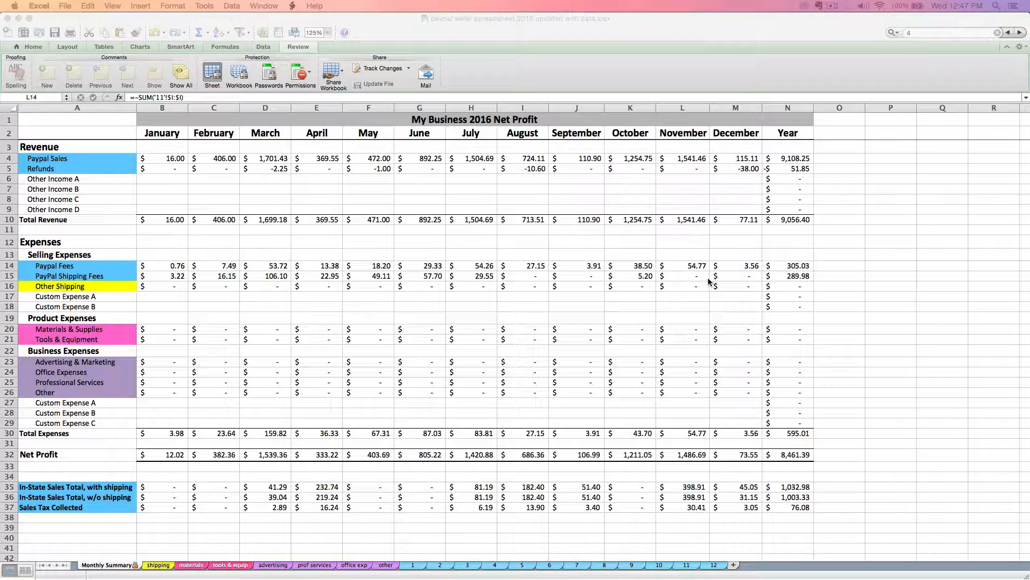
pyautogui.moveTo(738, 300)
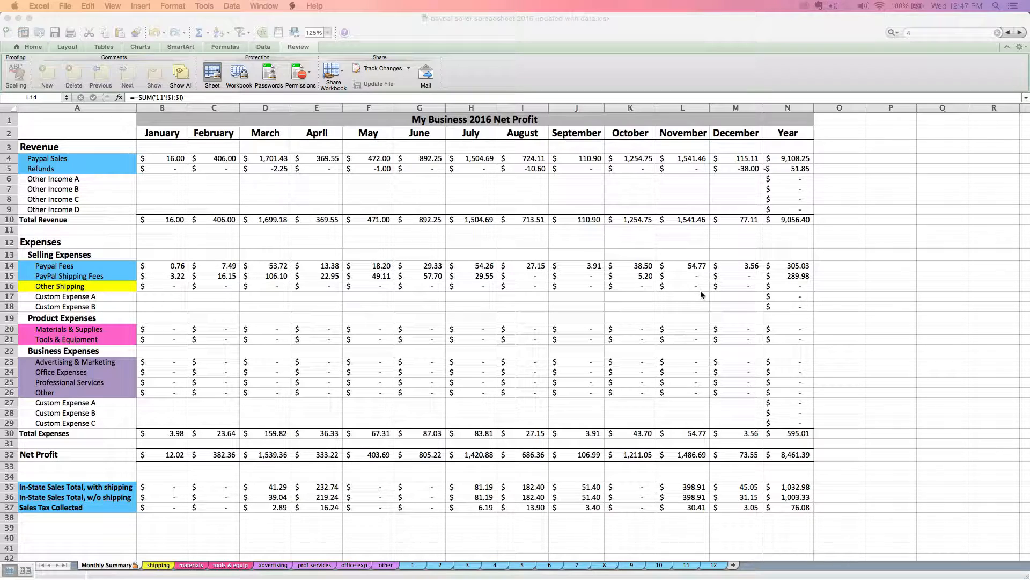
pyautogui.moveTo(669, 313)
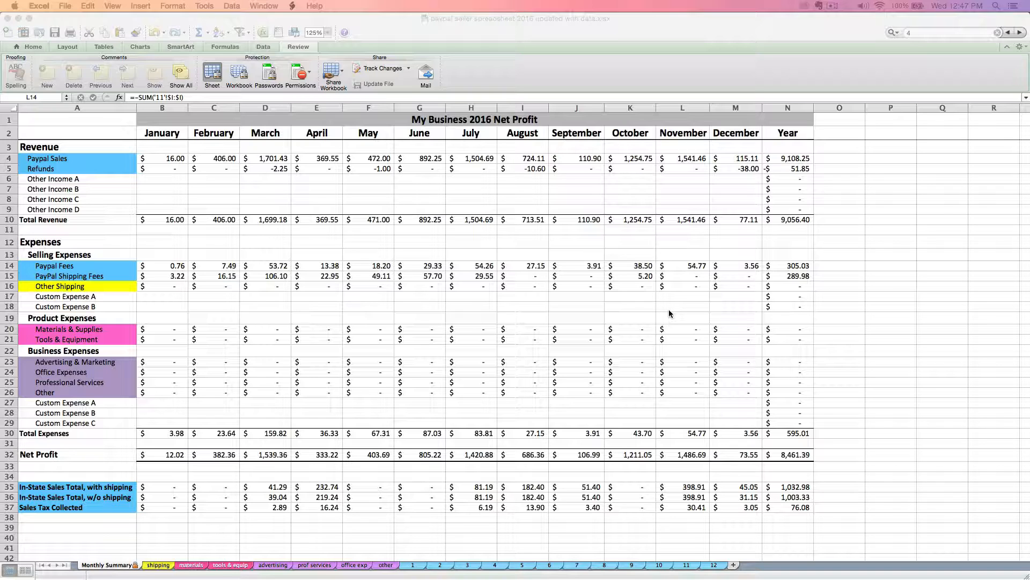
pyautogui.moveTo(706, 283)
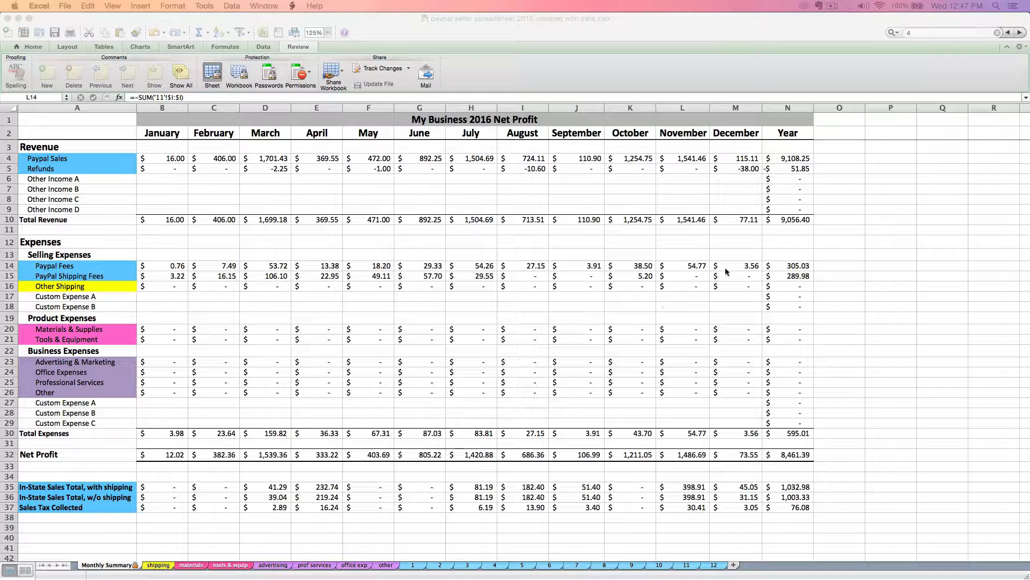
pyautogui.click(736, 275)
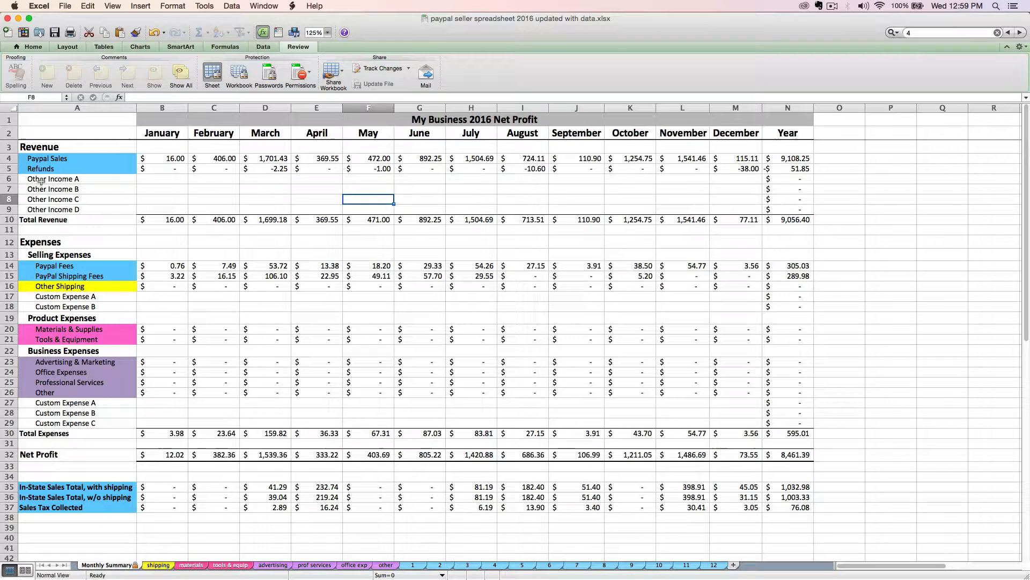
# Relabel rows A6–A8 as Craft Shows, WooCommerce and Facebook Sales
pyautogui.click(77, 178)
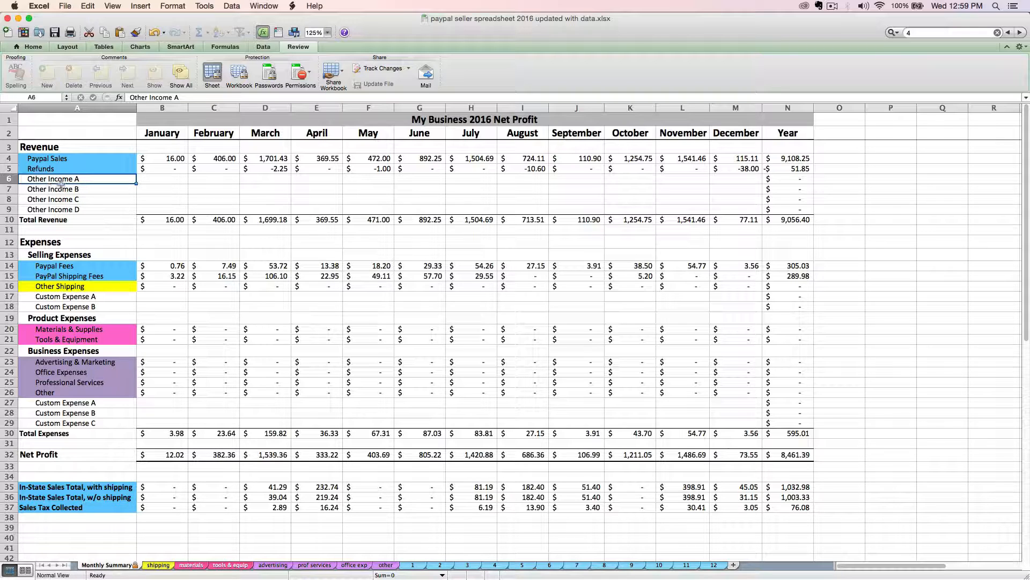
pyautogui.write('Craft Shows')
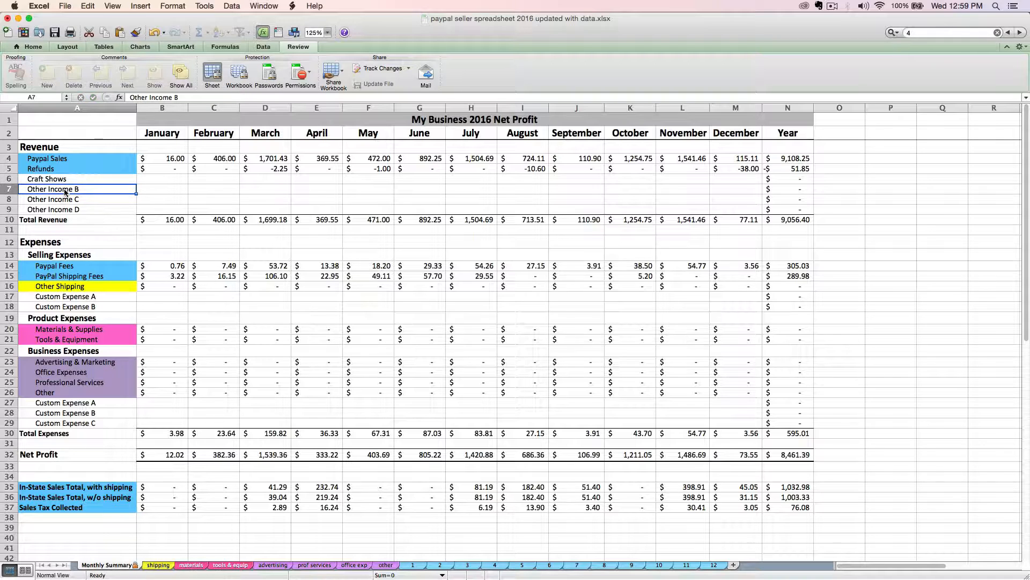
pyautogui.write('WooCommerce')
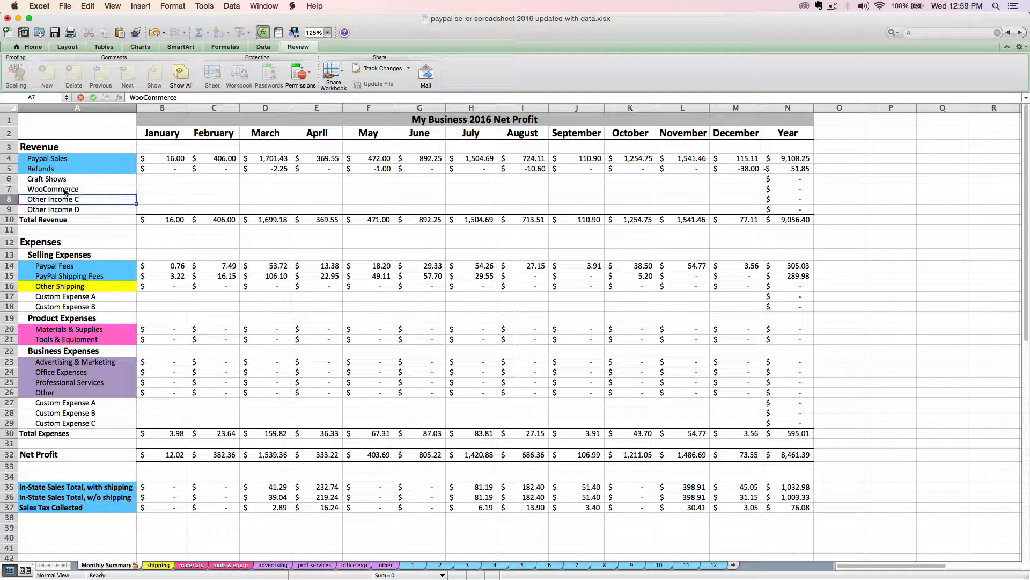
pyautogui.write('Facebook Sales')
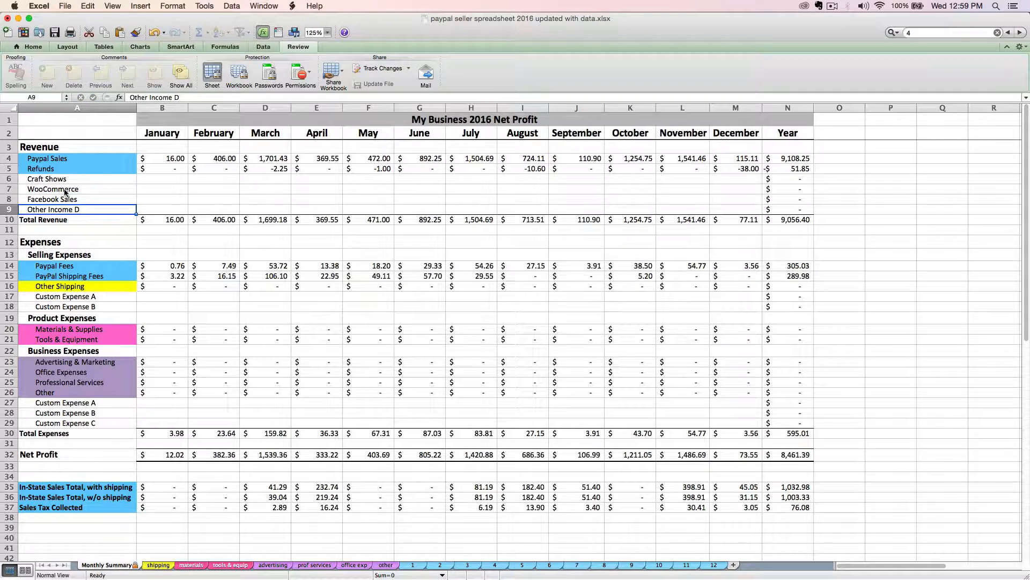
pyautogui.moveTo(600, 165)
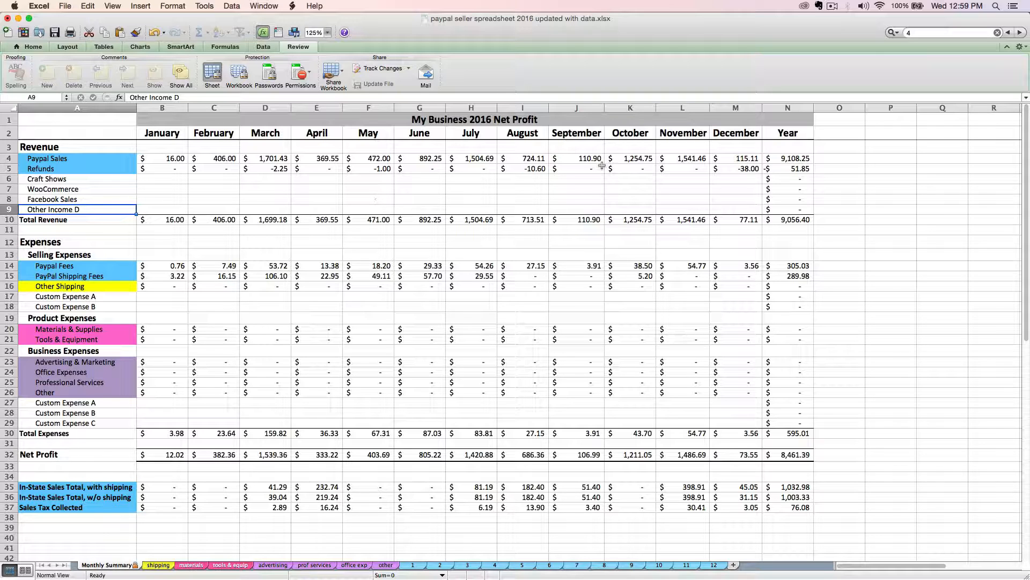
pyautogui.click(682, 188)
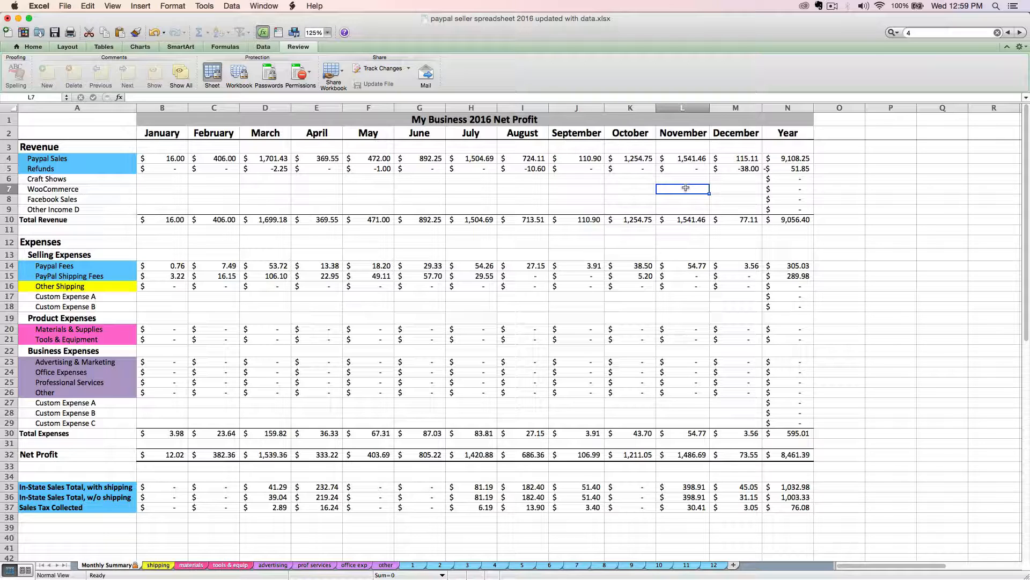
# Enter 400 in November's WooCommerce cell L7
pyautogui.write('400.00')
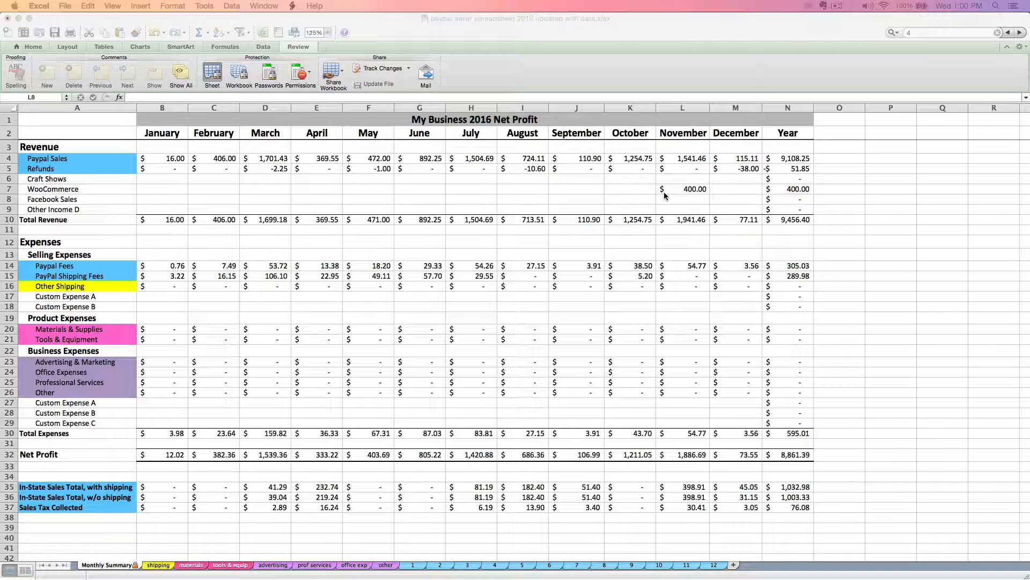
pyautogui.click(682, 159)
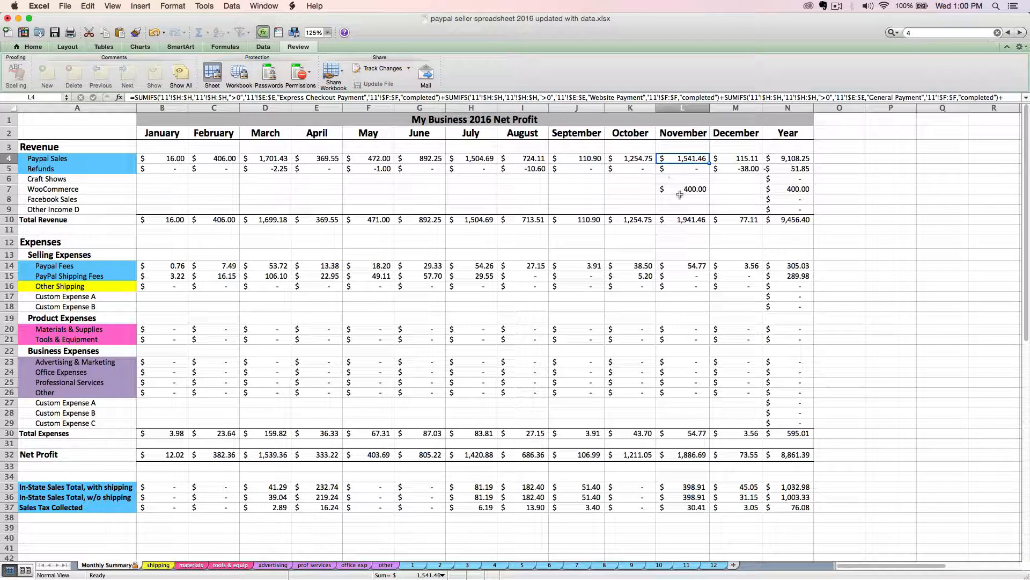
pyautogui.click(682, 189)
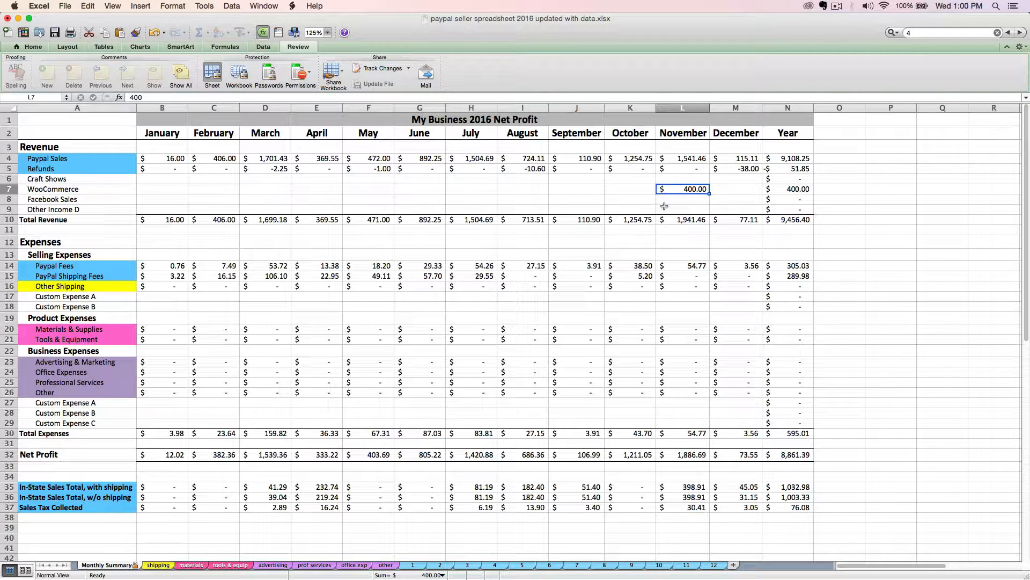
pyautogui.moveTo(661, 202)
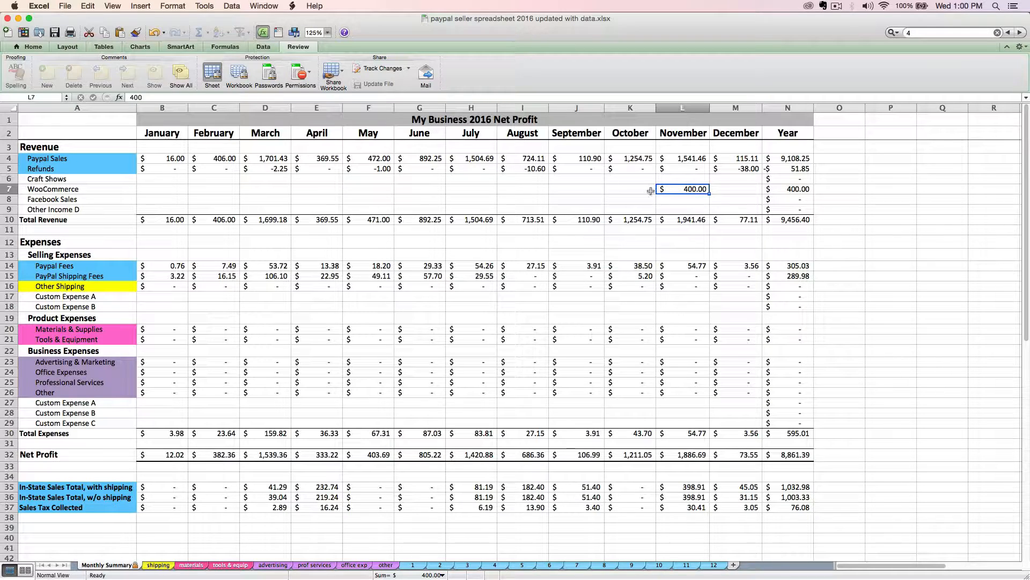
pyautogui.moveTo(643, 194)
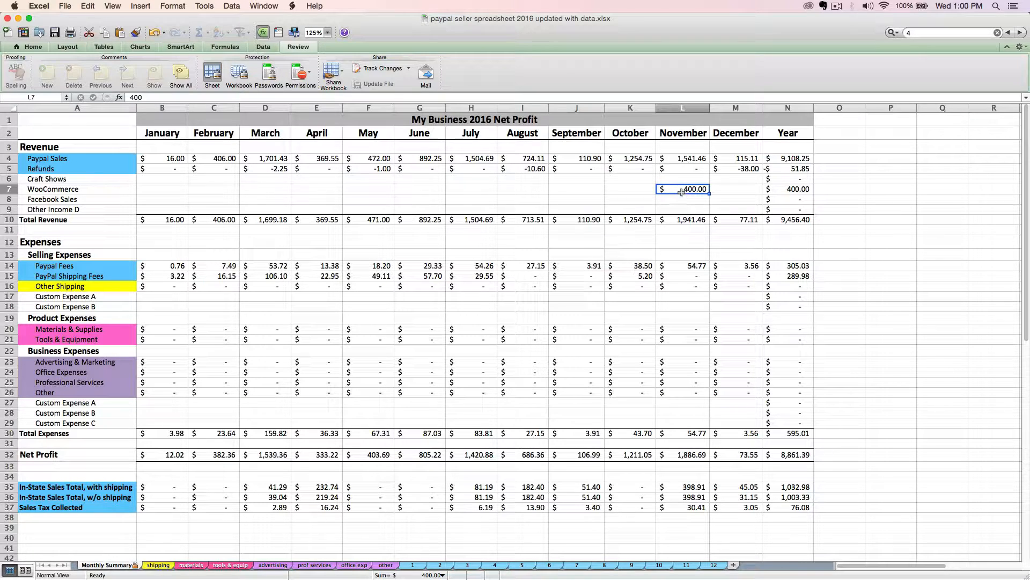
pyautogui.click(682, 158)
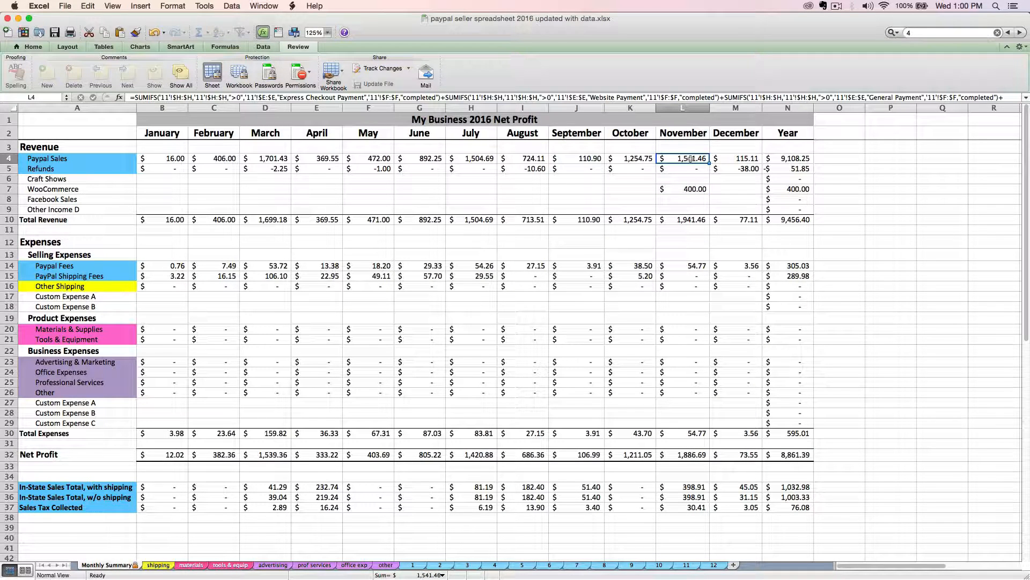
pyautogui.click(682, 188)
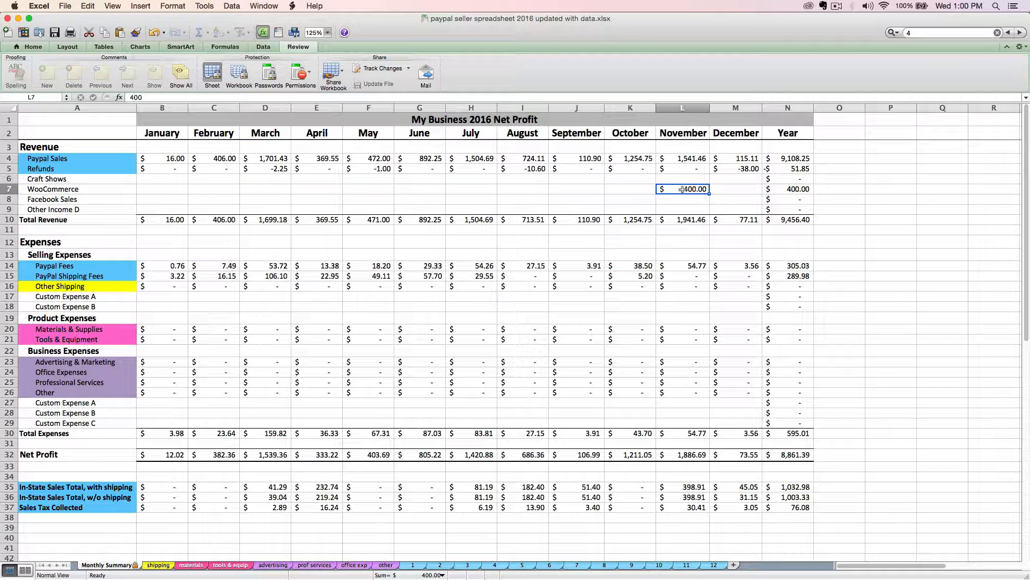
pyautogui.moveTo(677, 174)
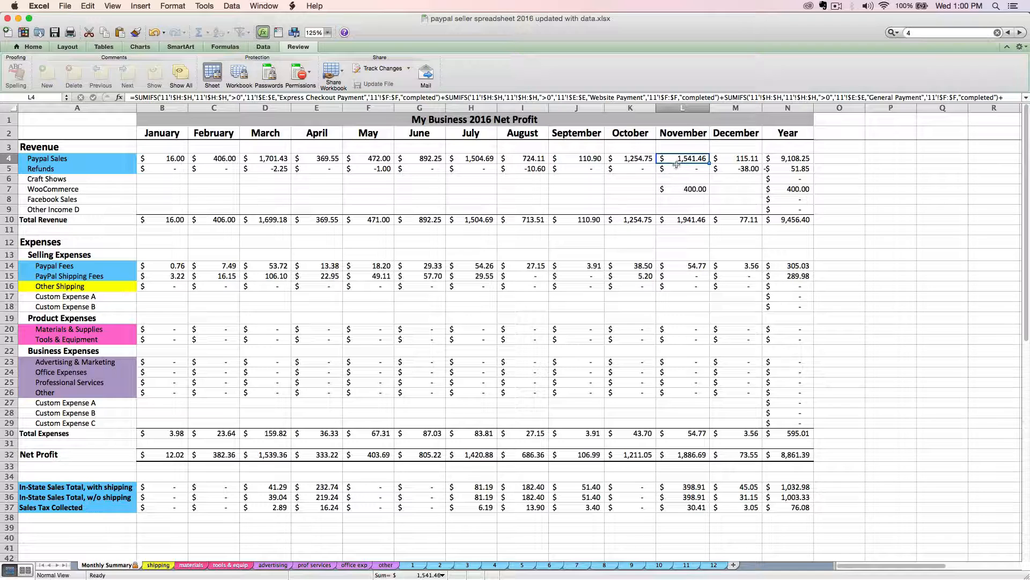
pyautogui.click(630, 199)
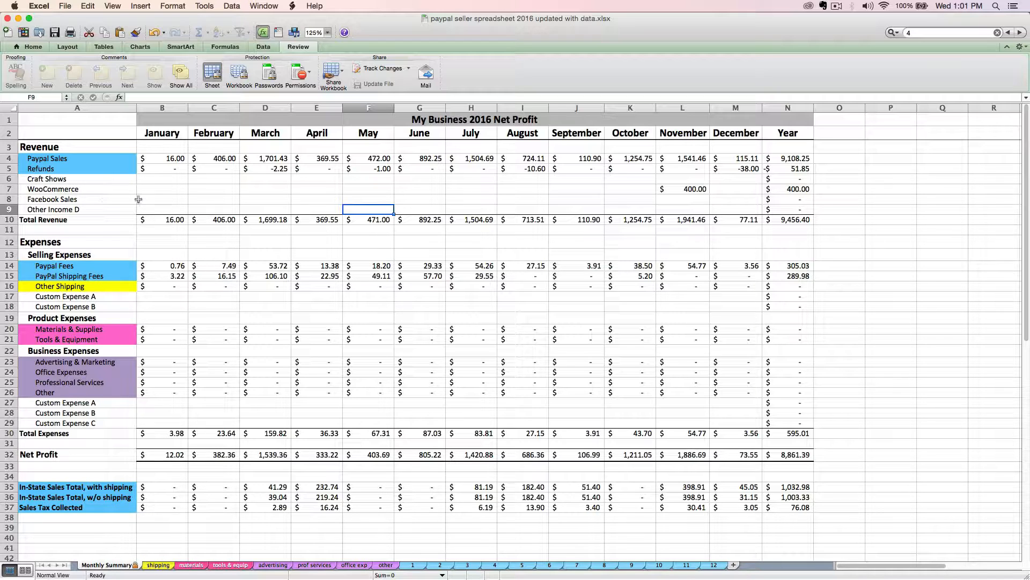
pyautogui.moveTo(556, 199)
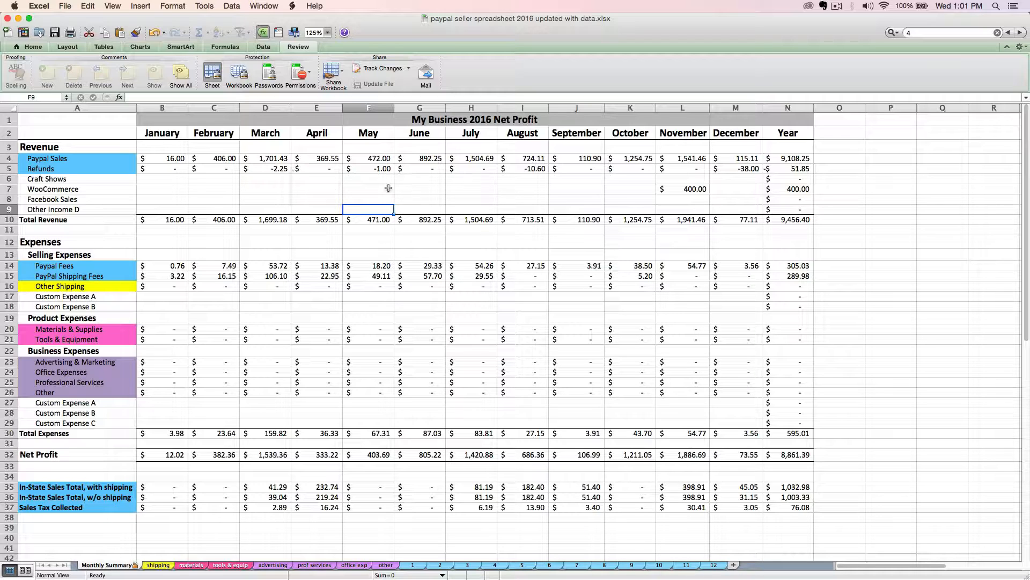
pyautogui.click(787, 220)
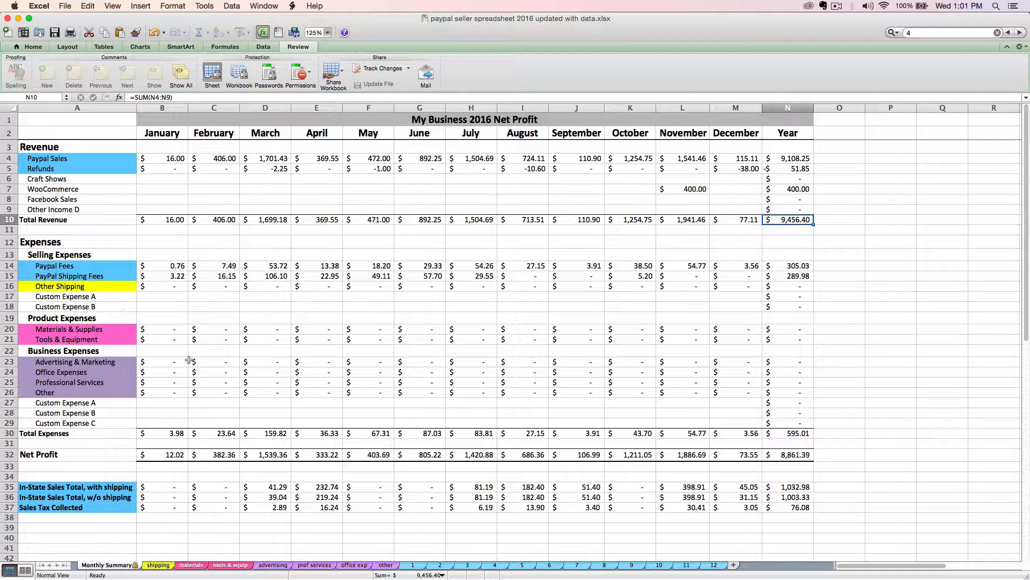
pyautogui.moveTo(210, 369)
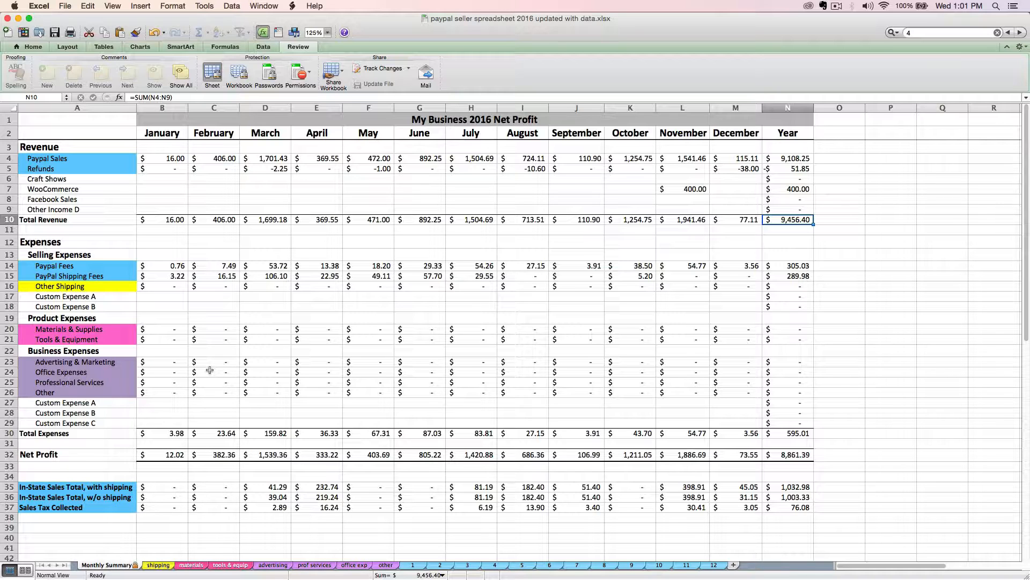